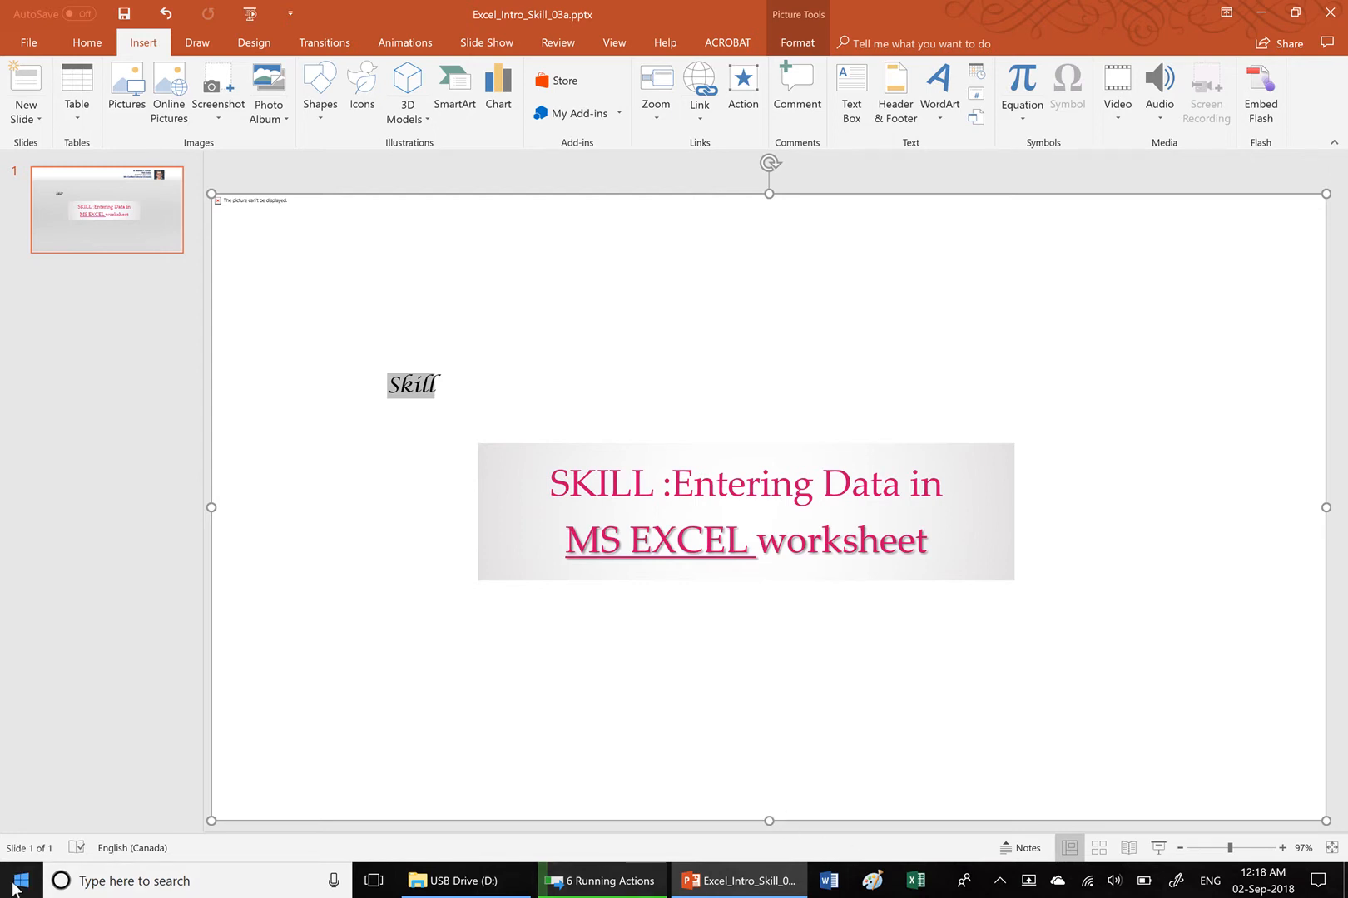
Step: Launch Excel from the taskbar so its start screen appears beside the PowerPoint slide
click(18, 880)
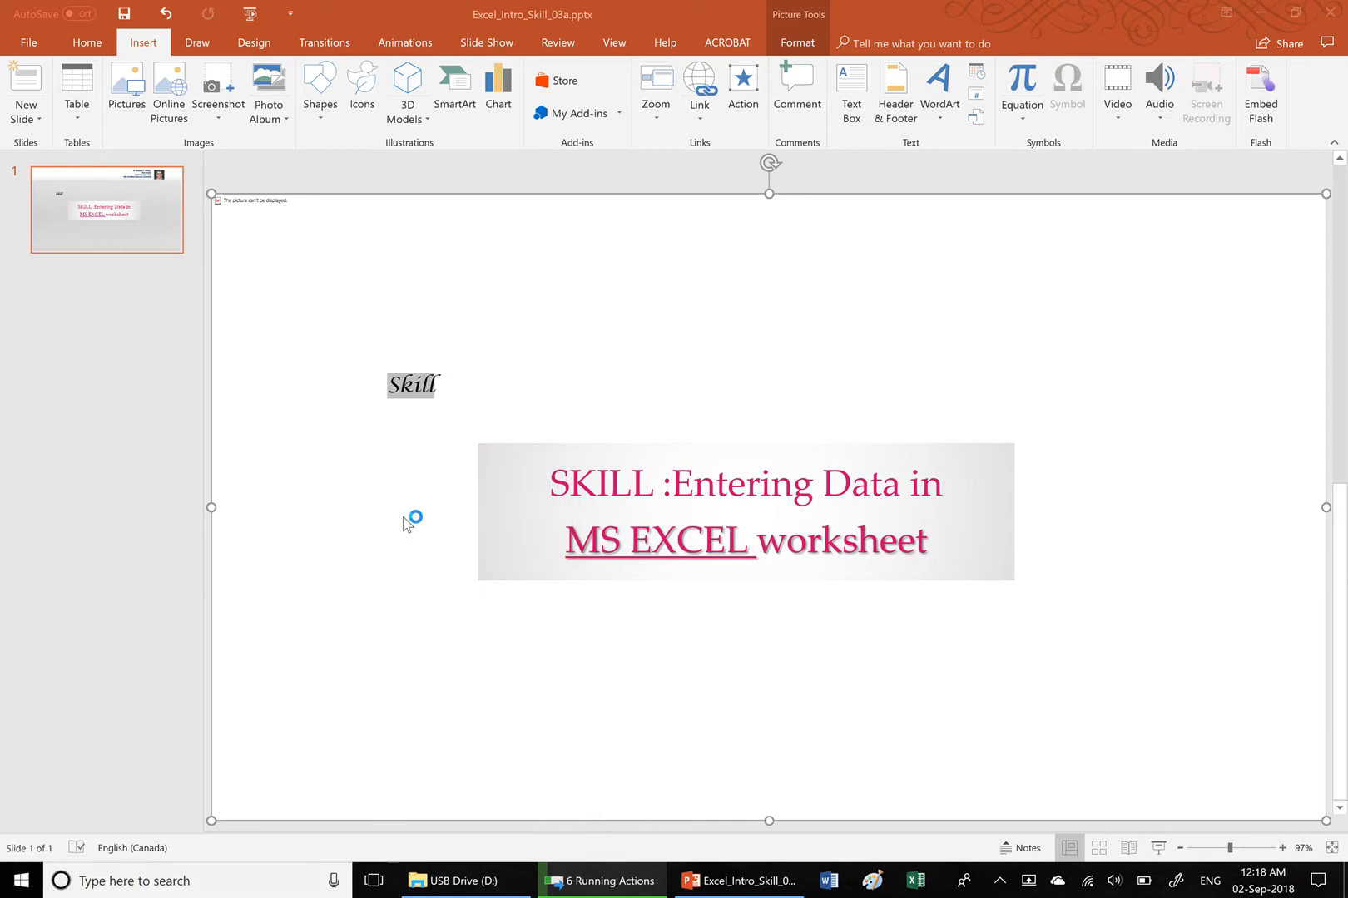
click(915, 880)
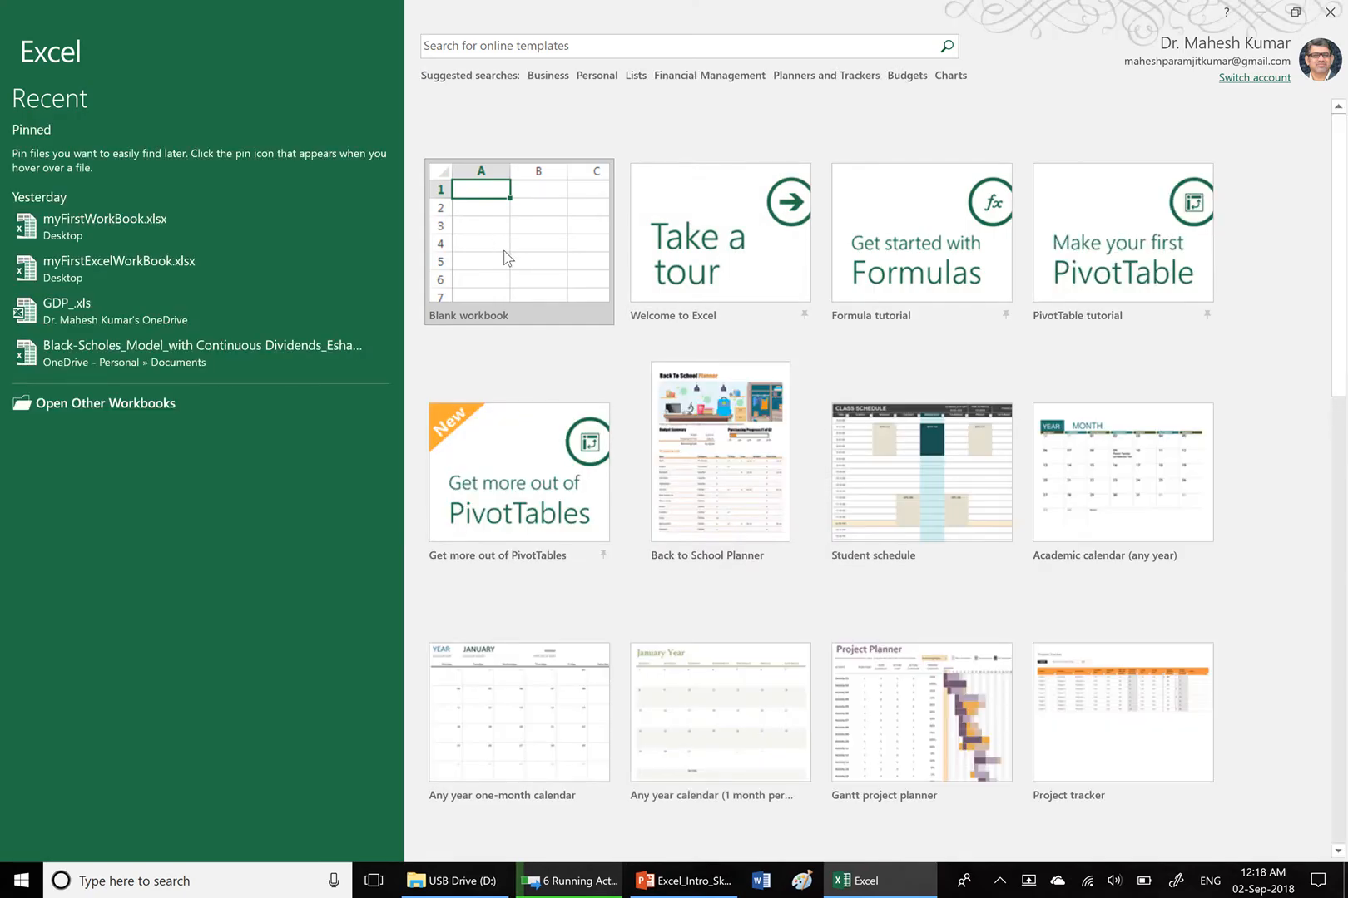
Step: Create a new blank workbook, Book1, with an empty worksheet
click(517, 241)
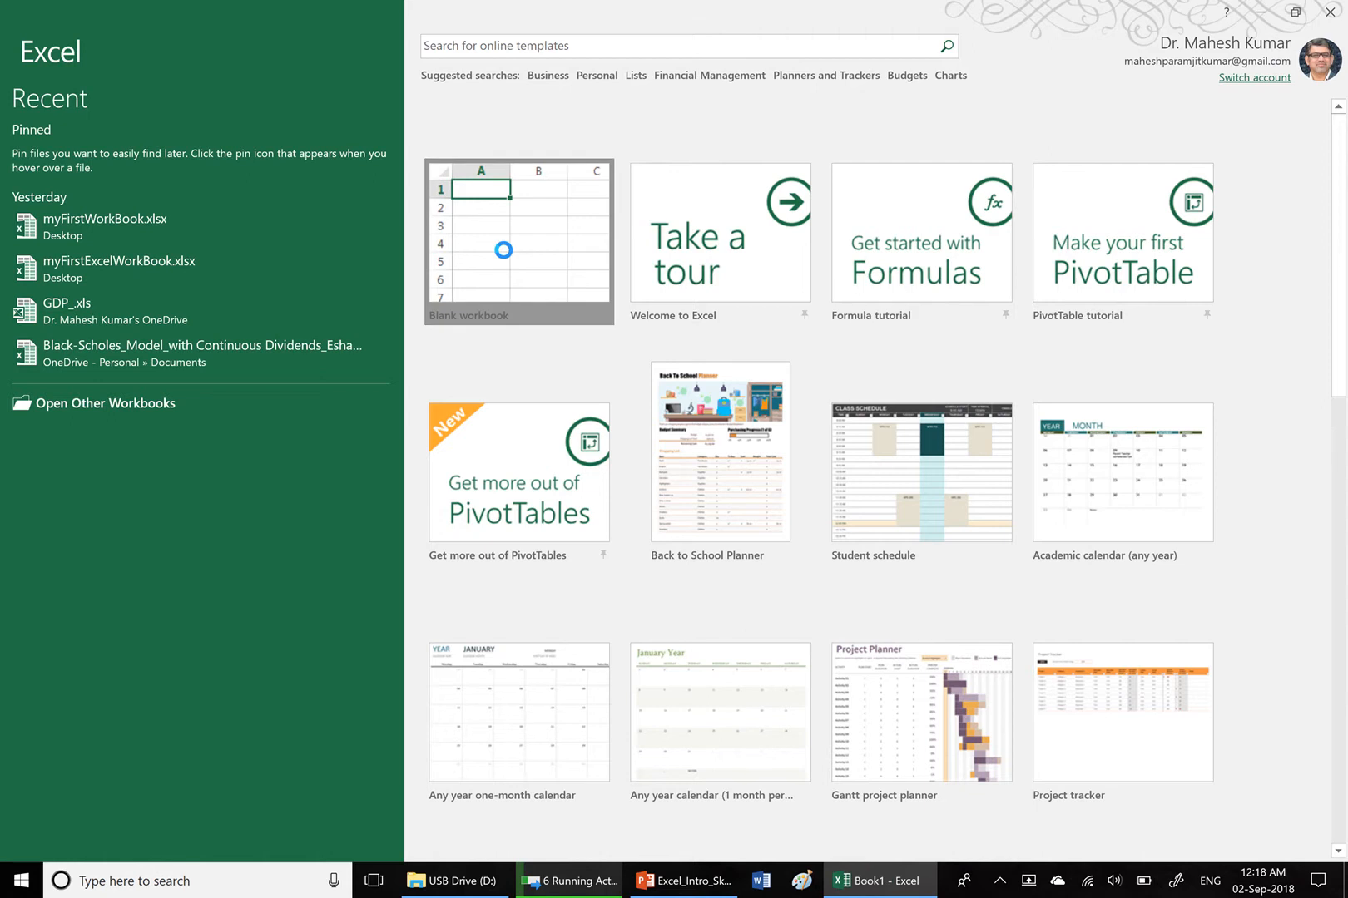
click(518, 242)
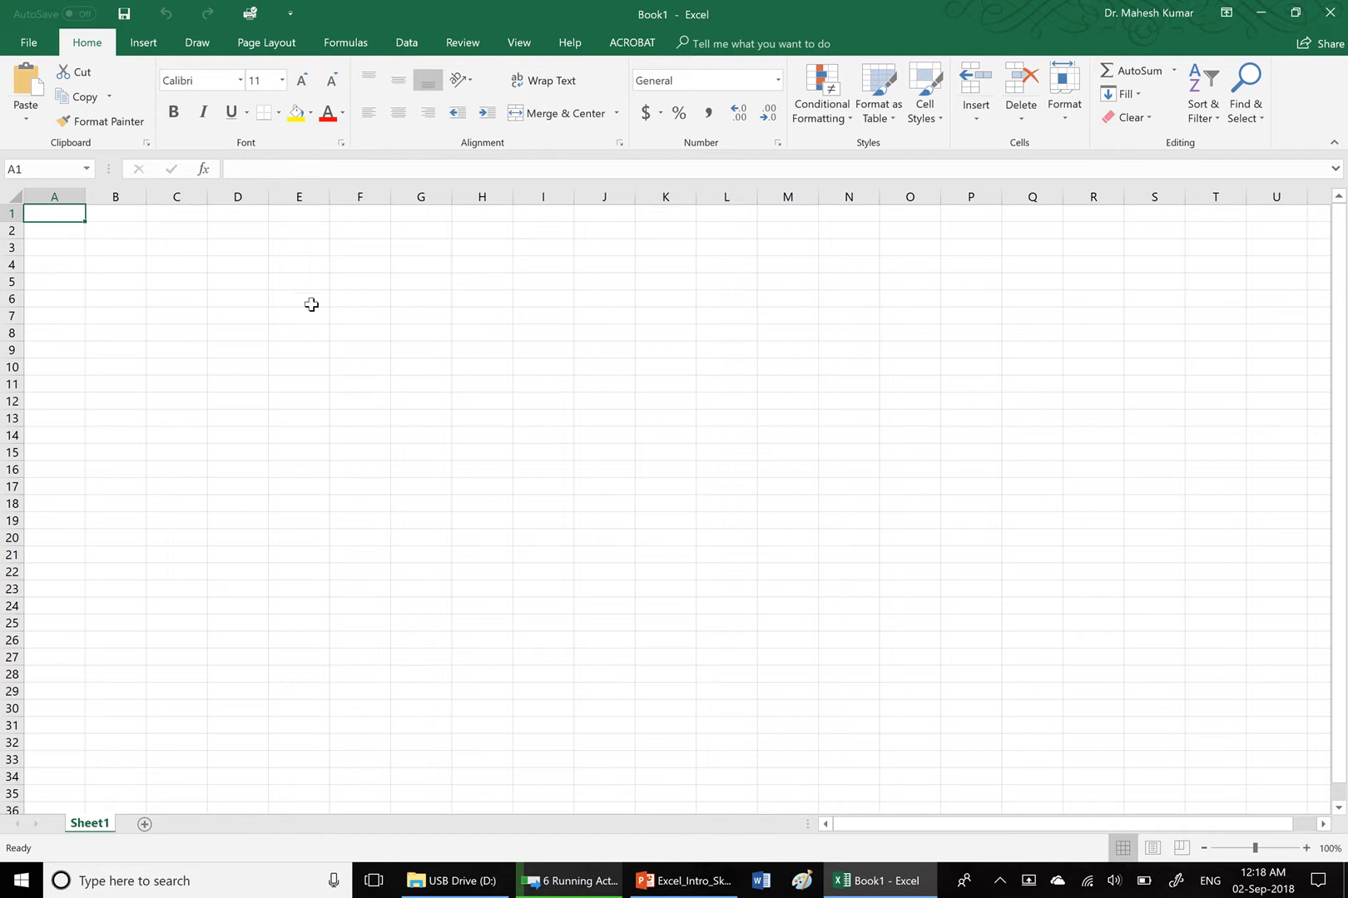
mouse_move(241, 296)
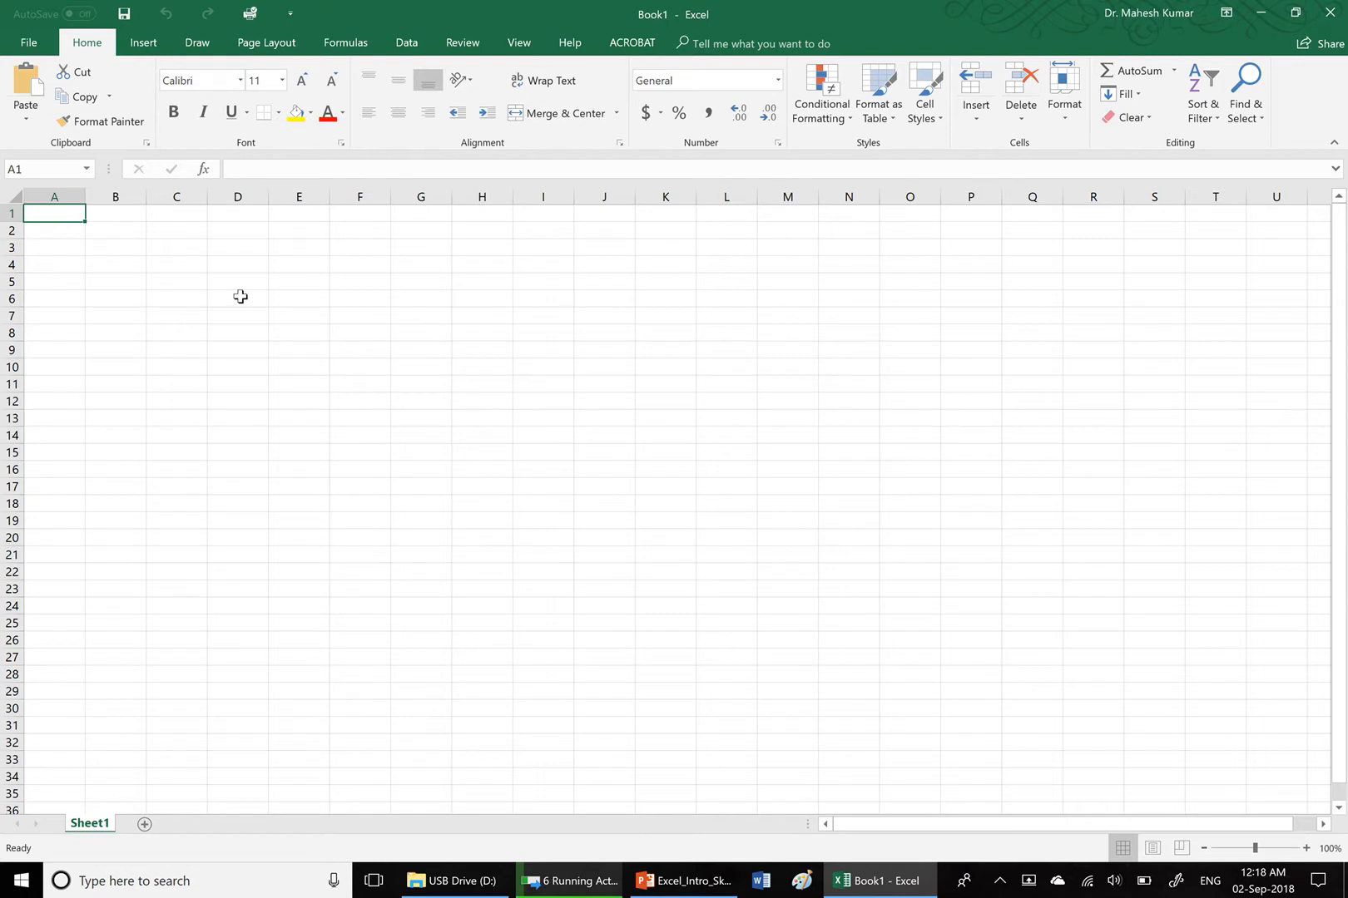
mouse_move(404, 361)
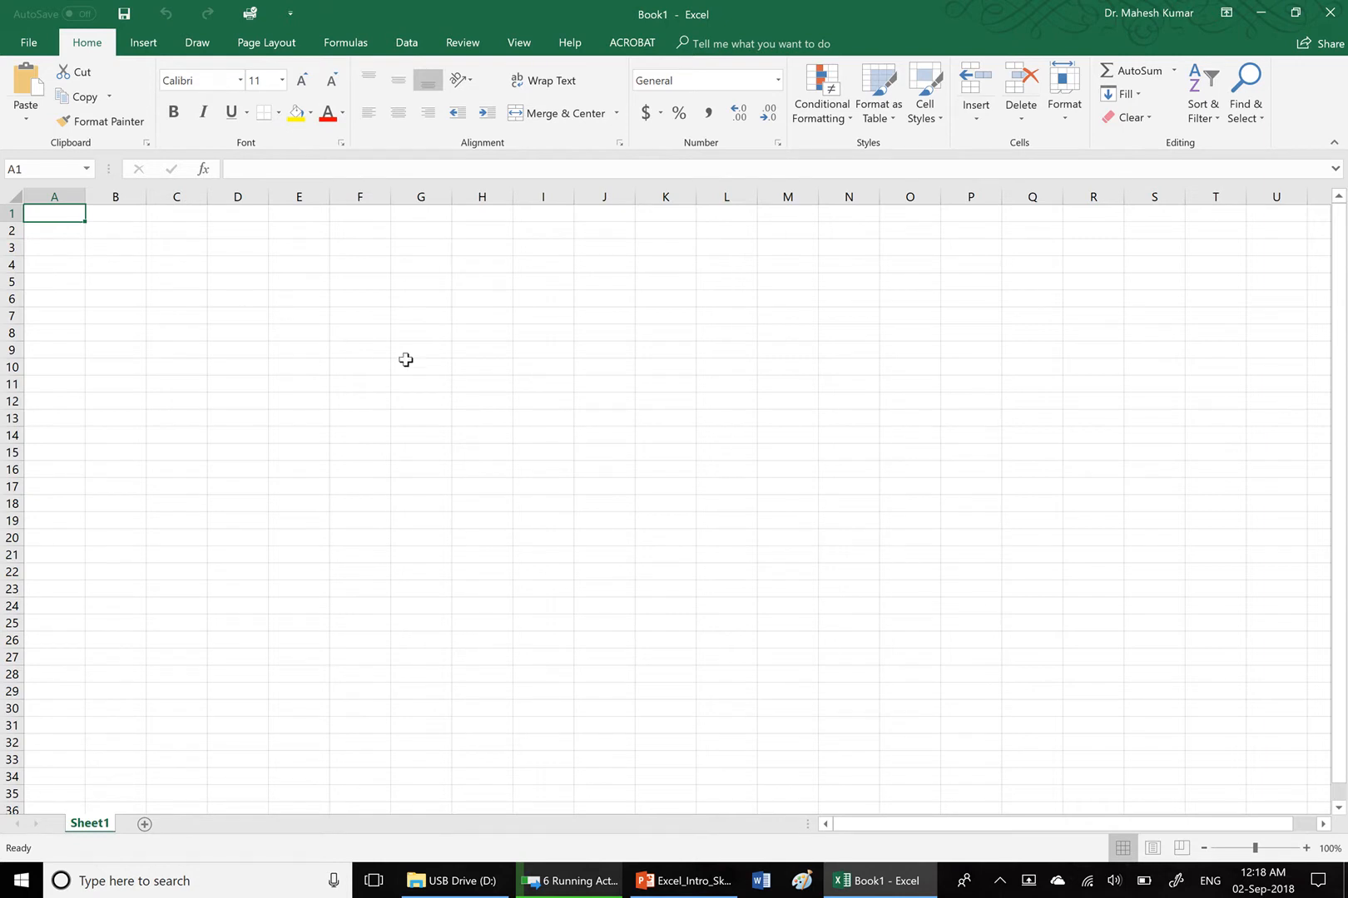
mouse_move(1191, 769)
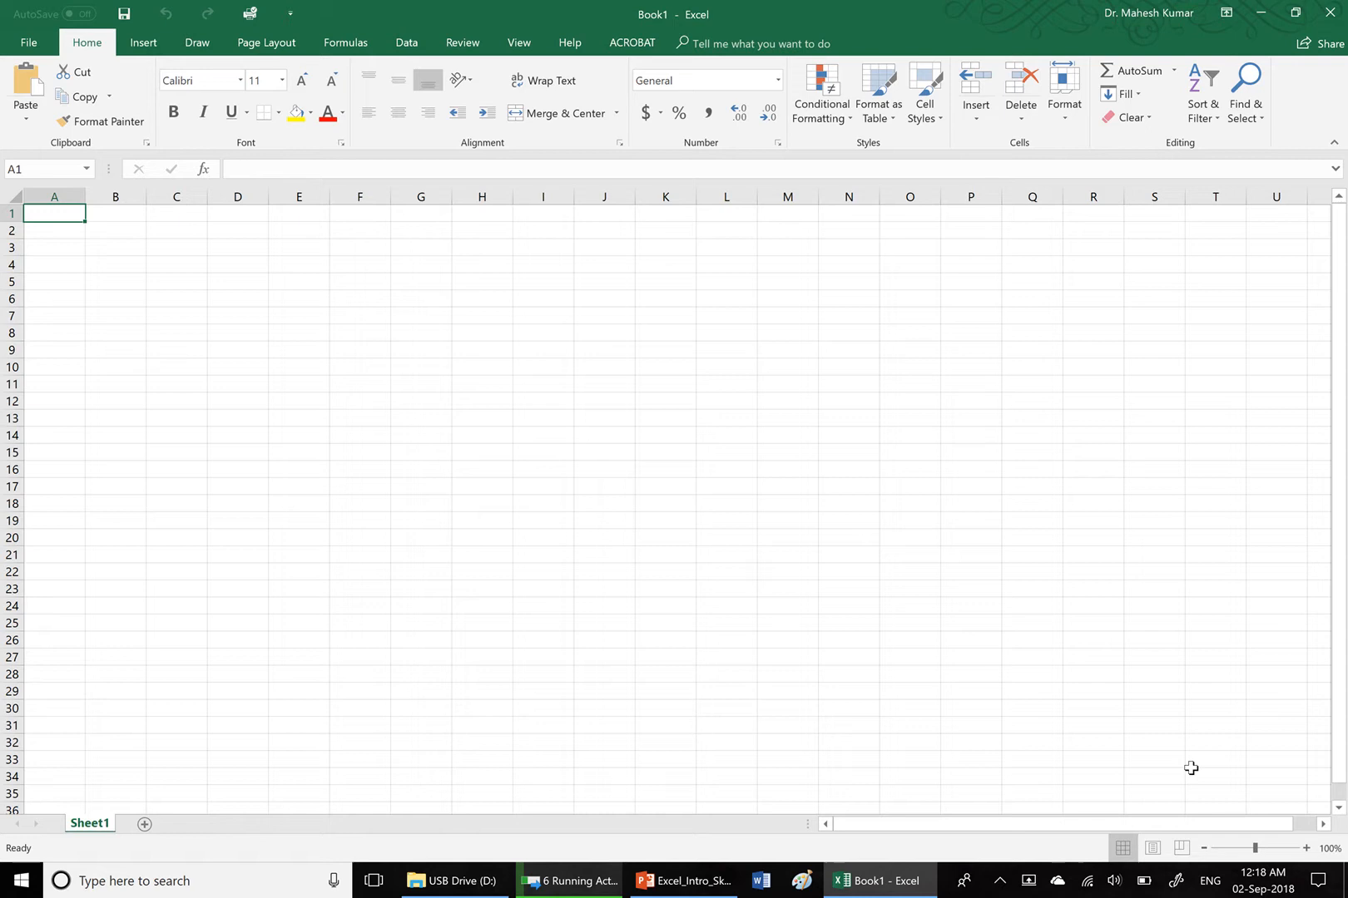
mouse_move(1256, 851)
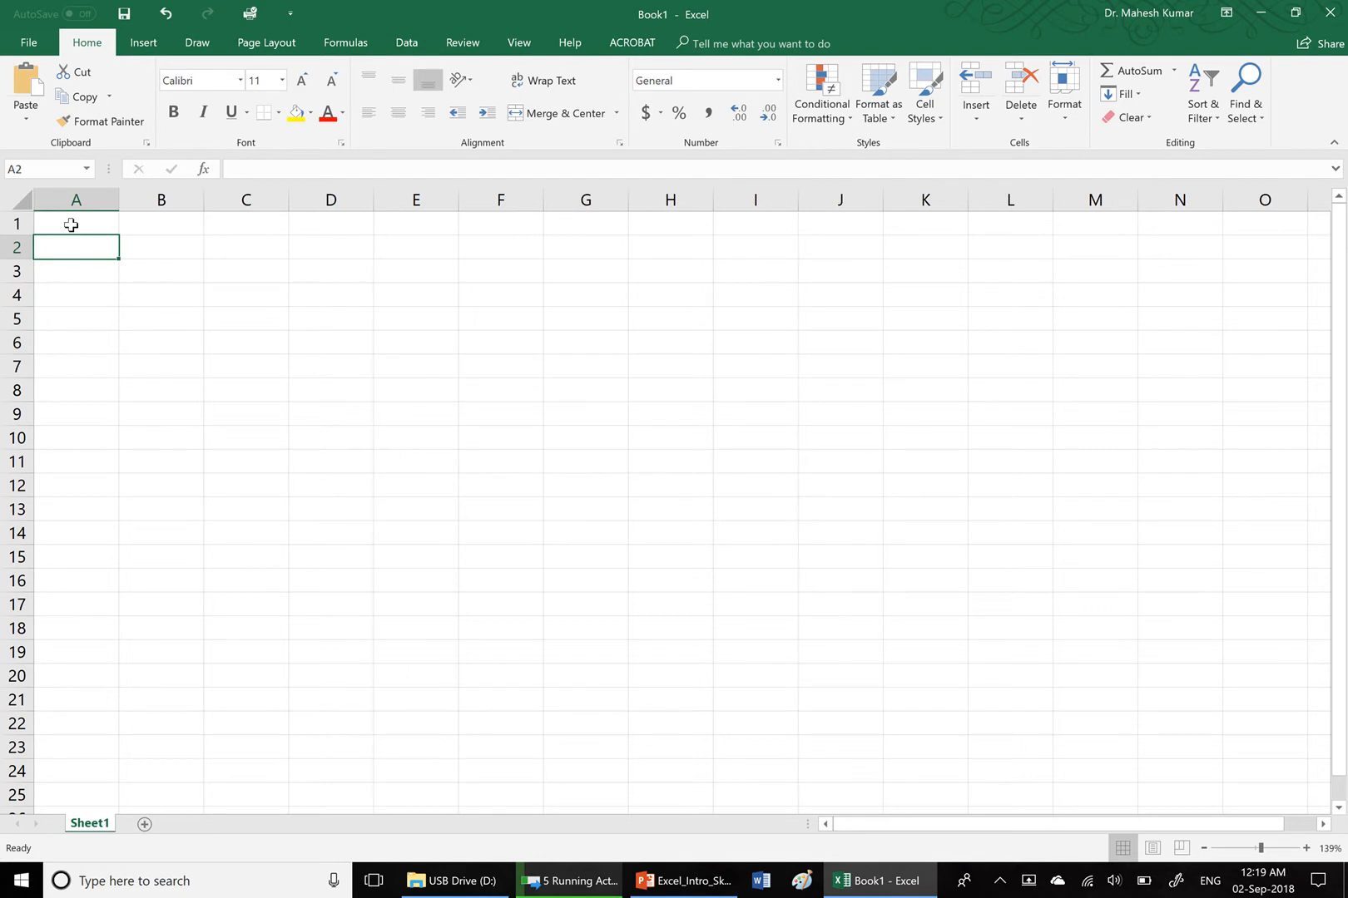
click(75, 271)
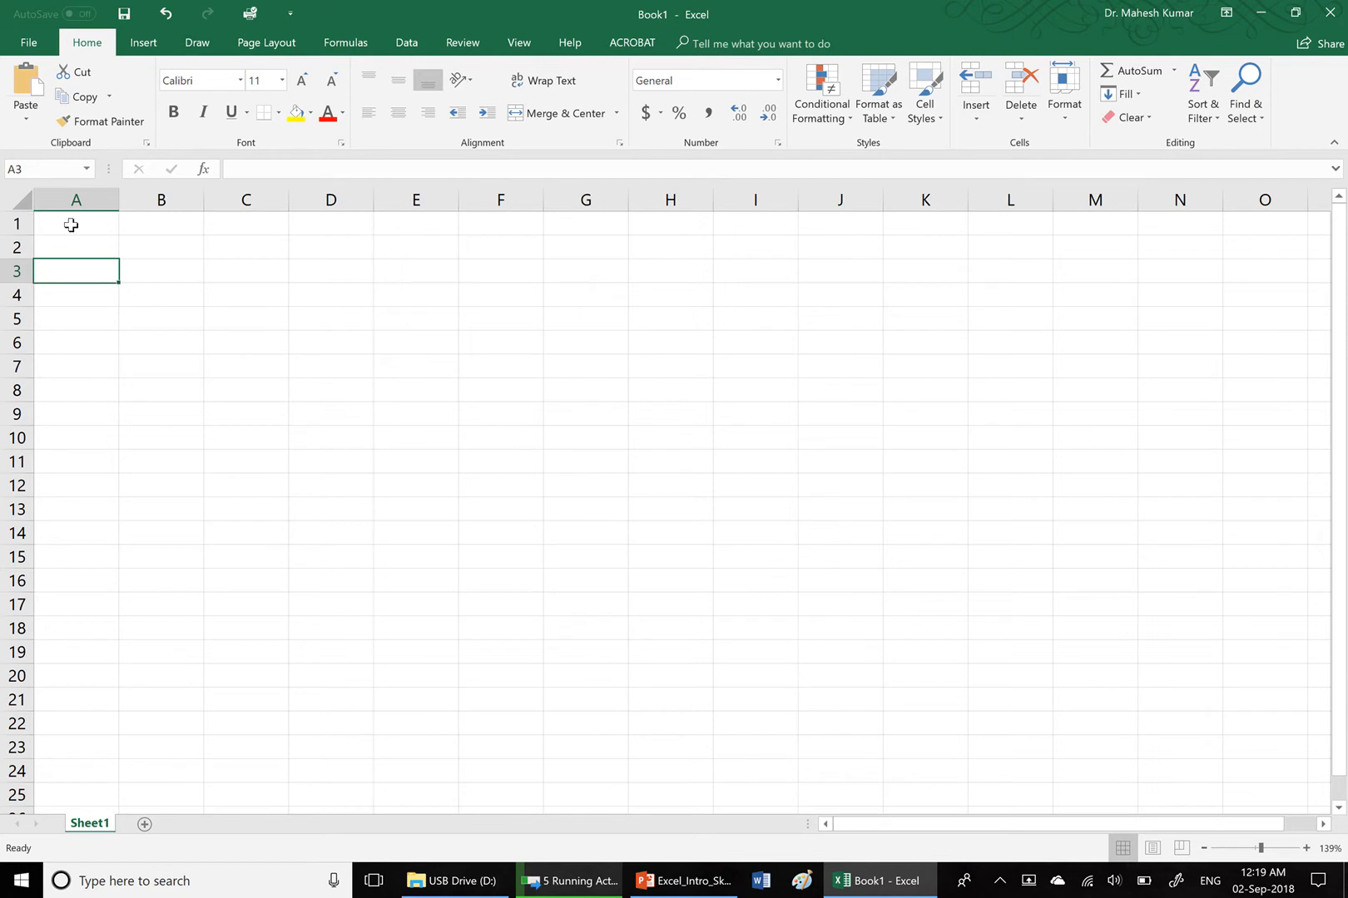
click(161, 271)
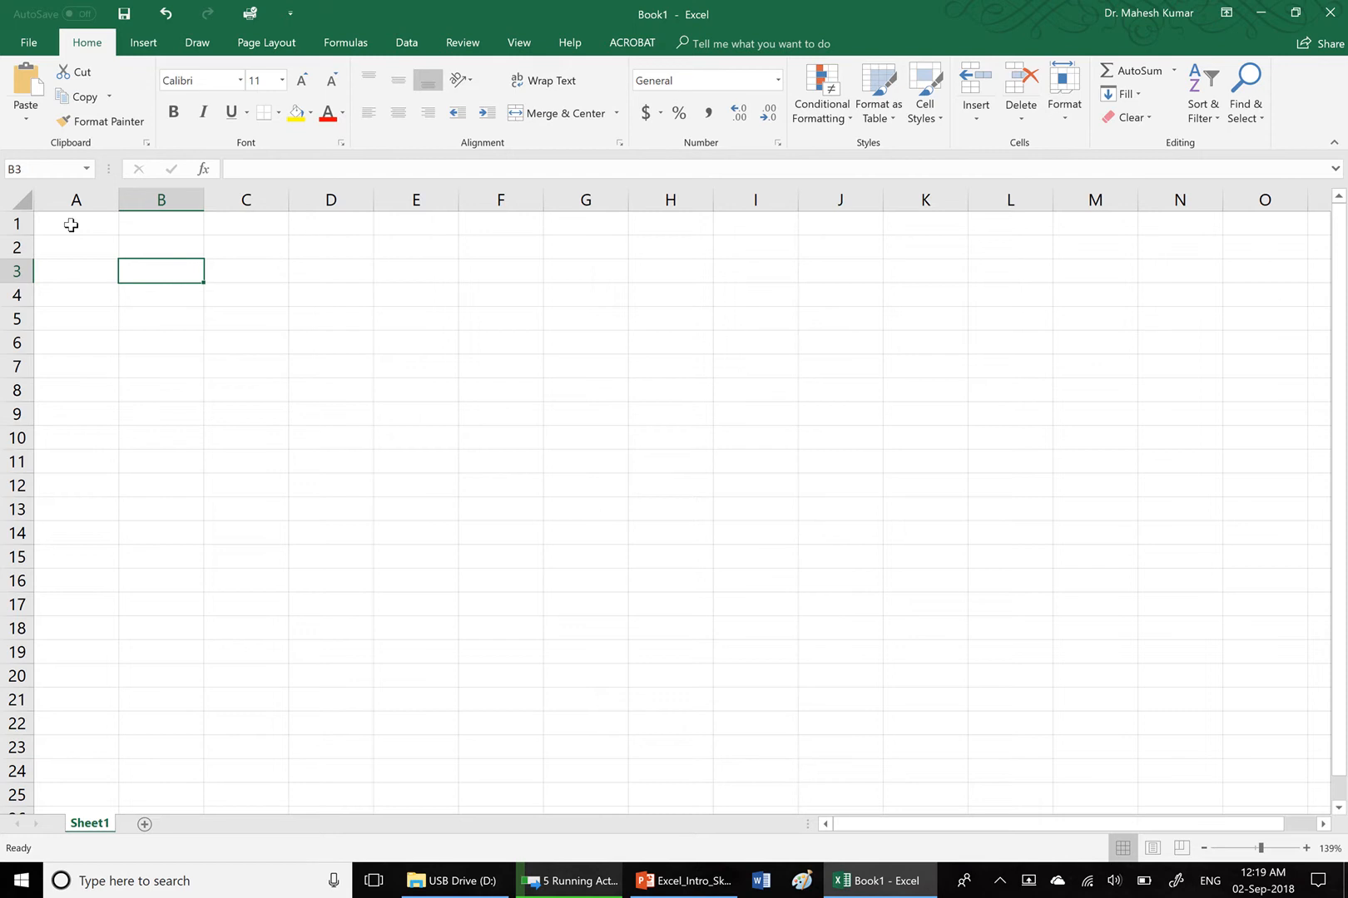
click(245, 271)
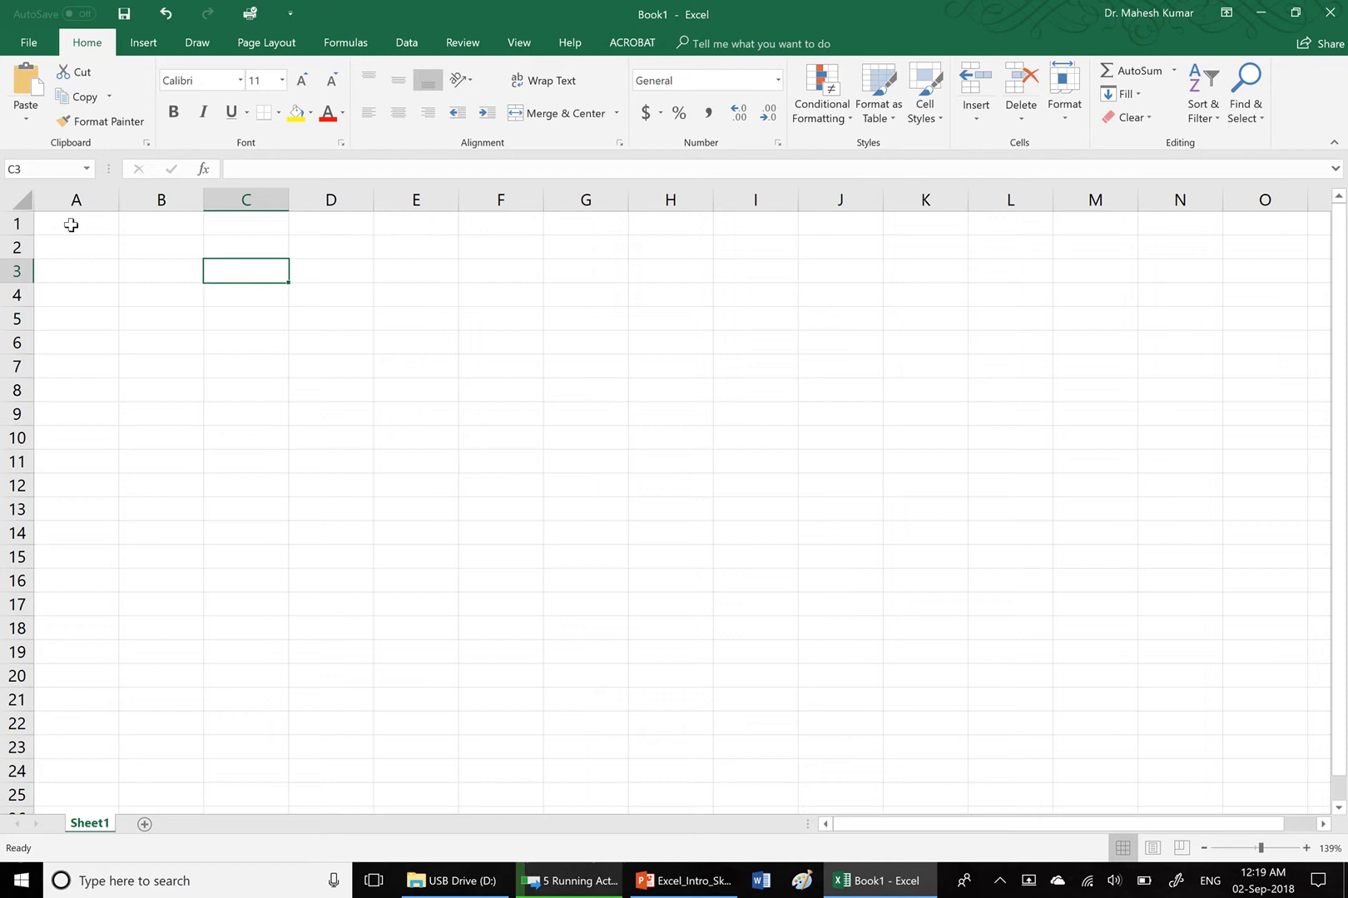
click(330, 271)
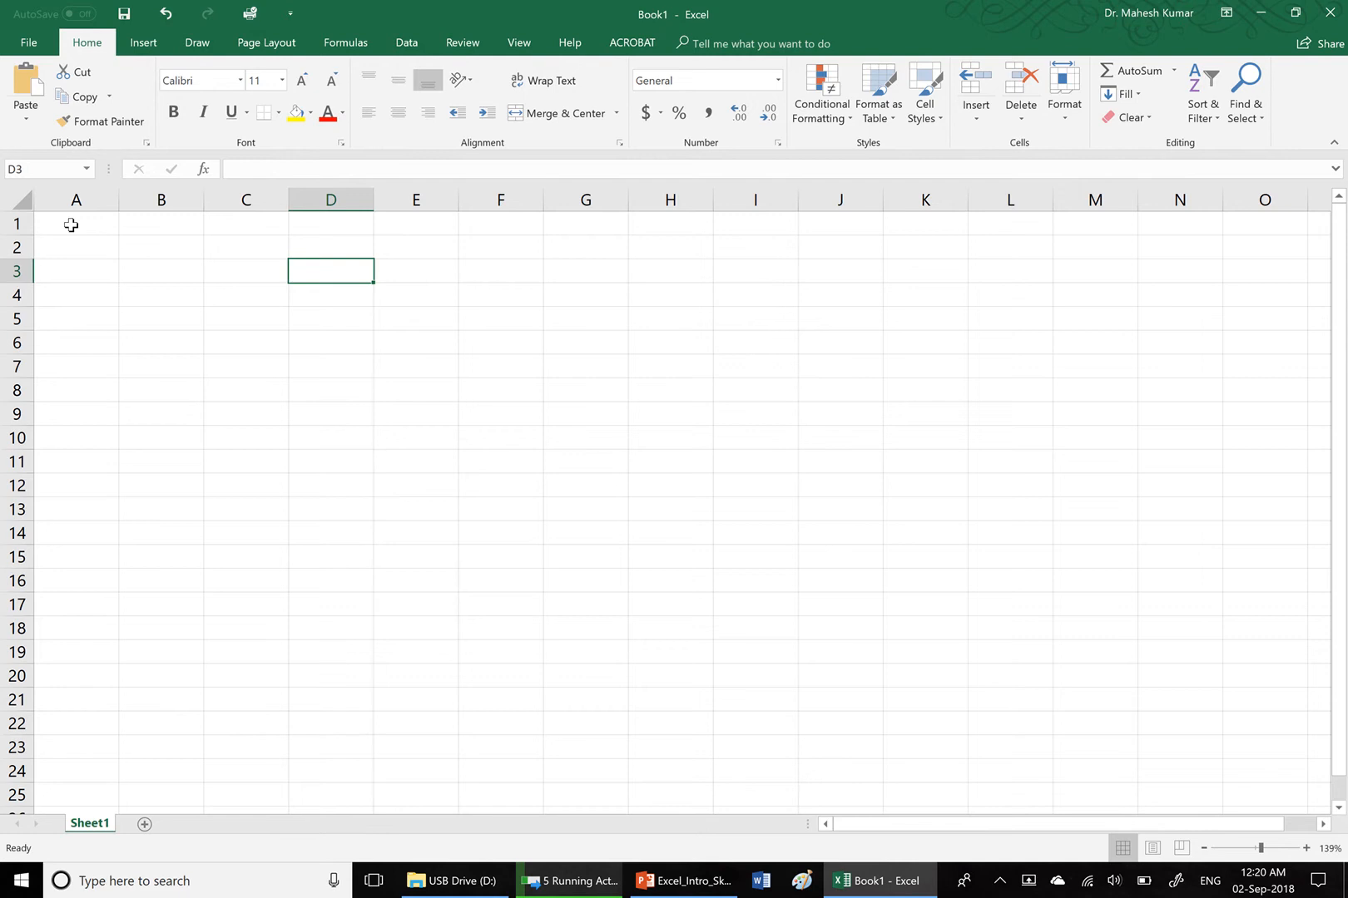
click(246, 271)
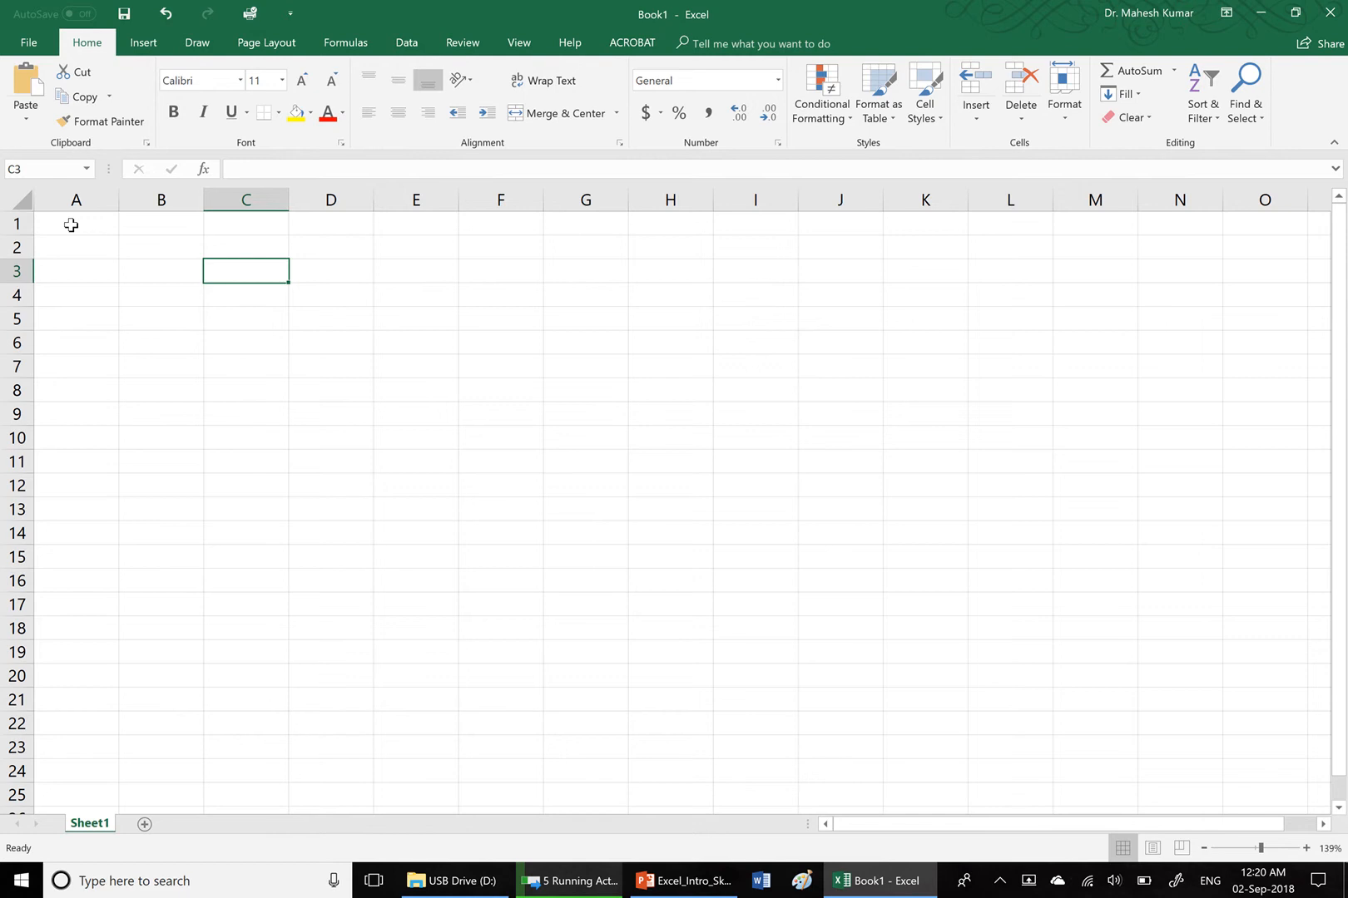
click(161, 271)
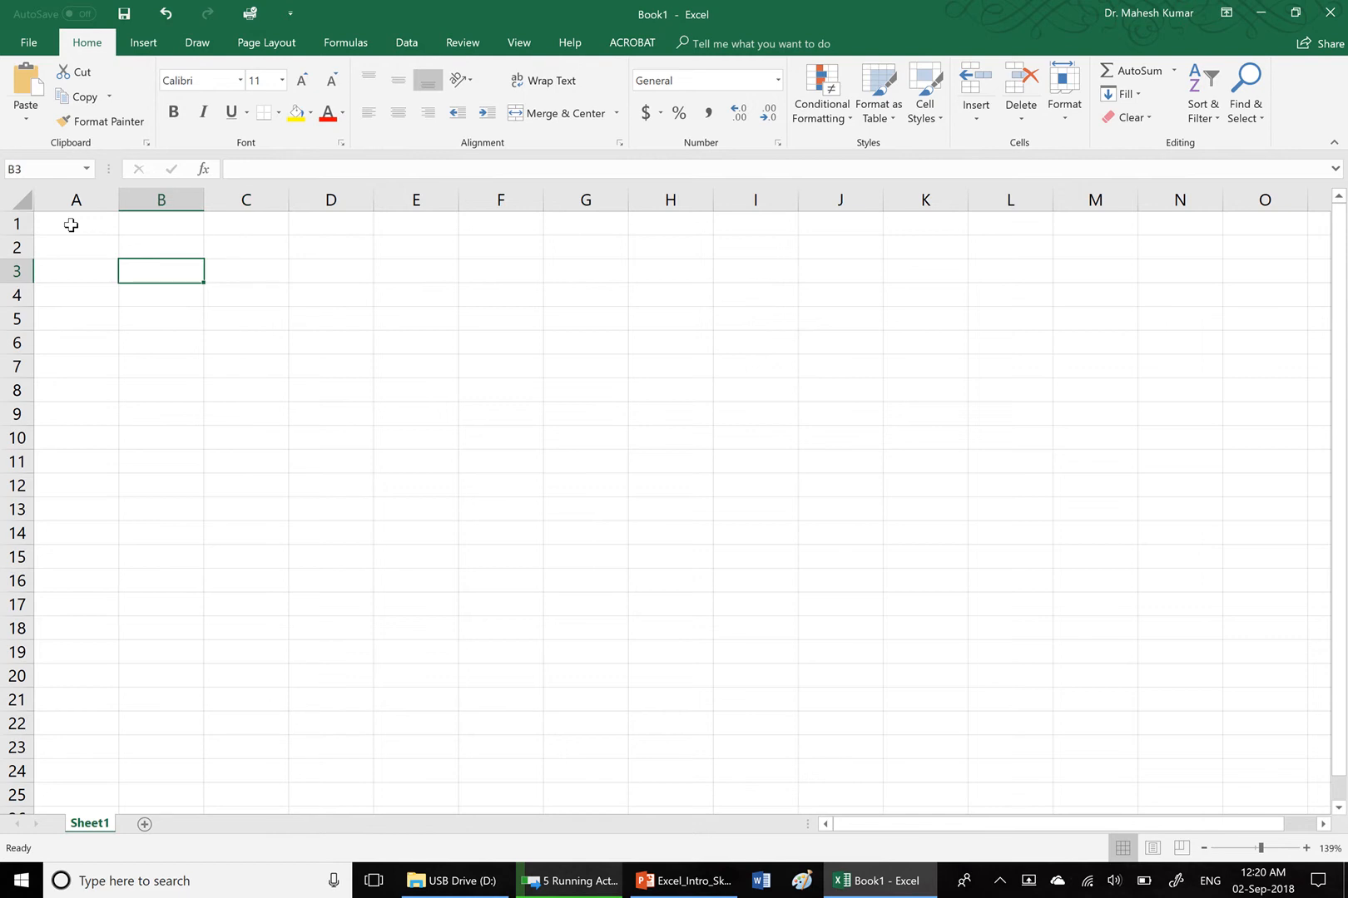
click(75, 271)
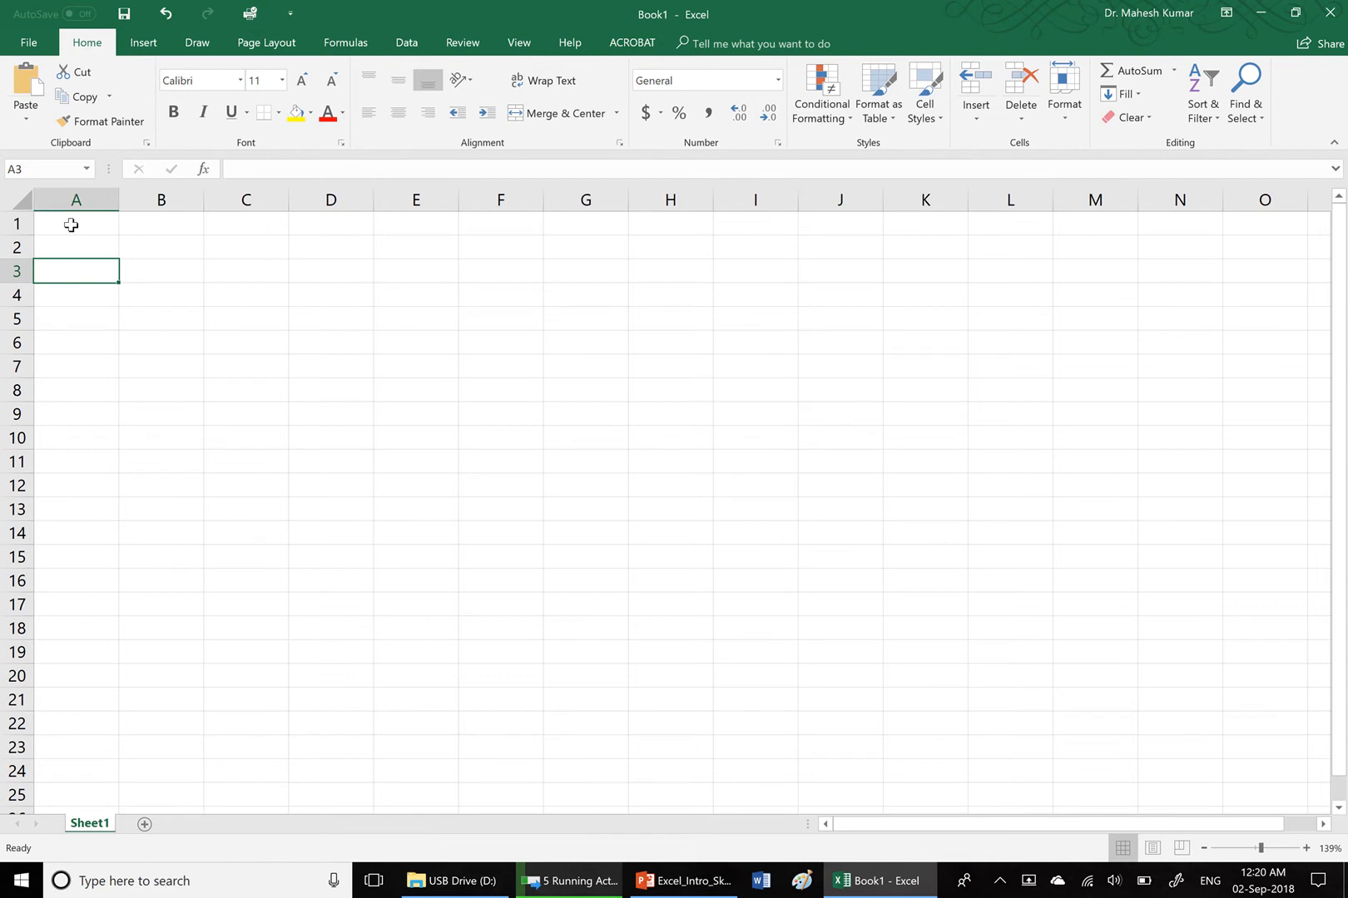
scroll(down, 3)
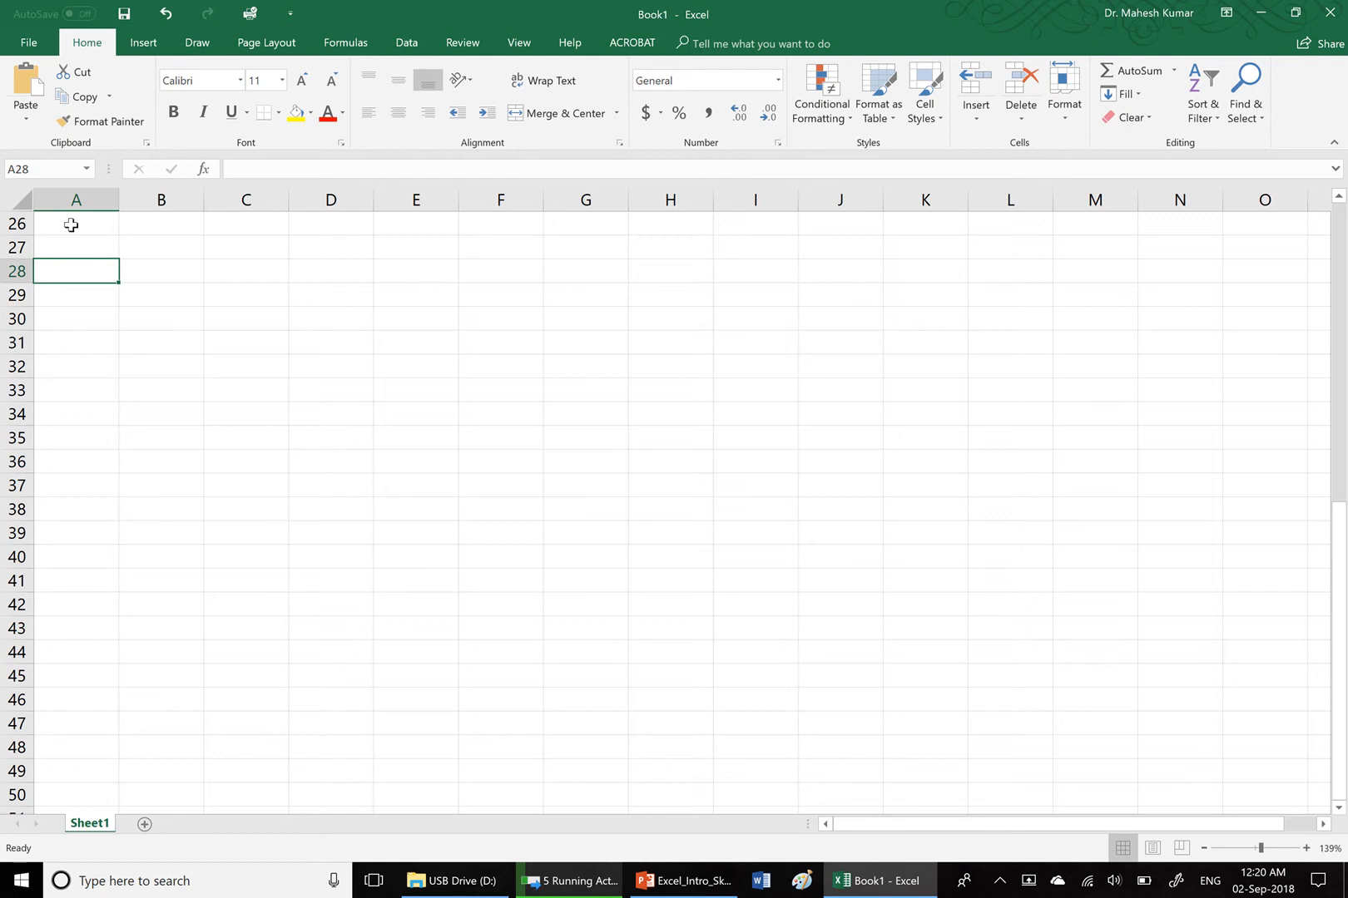
scroll(down, 3)
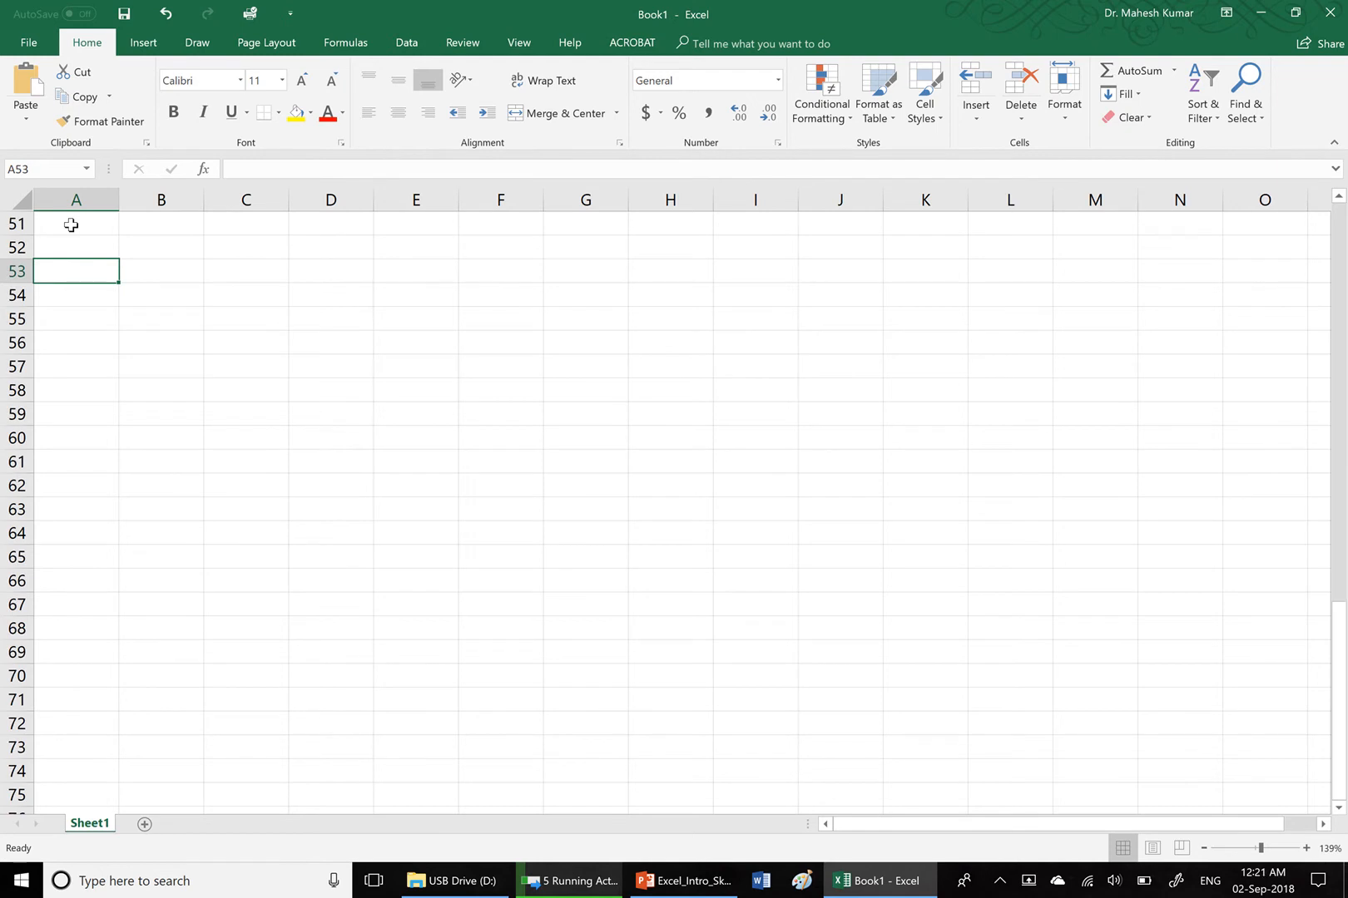
scroll(down, 3)
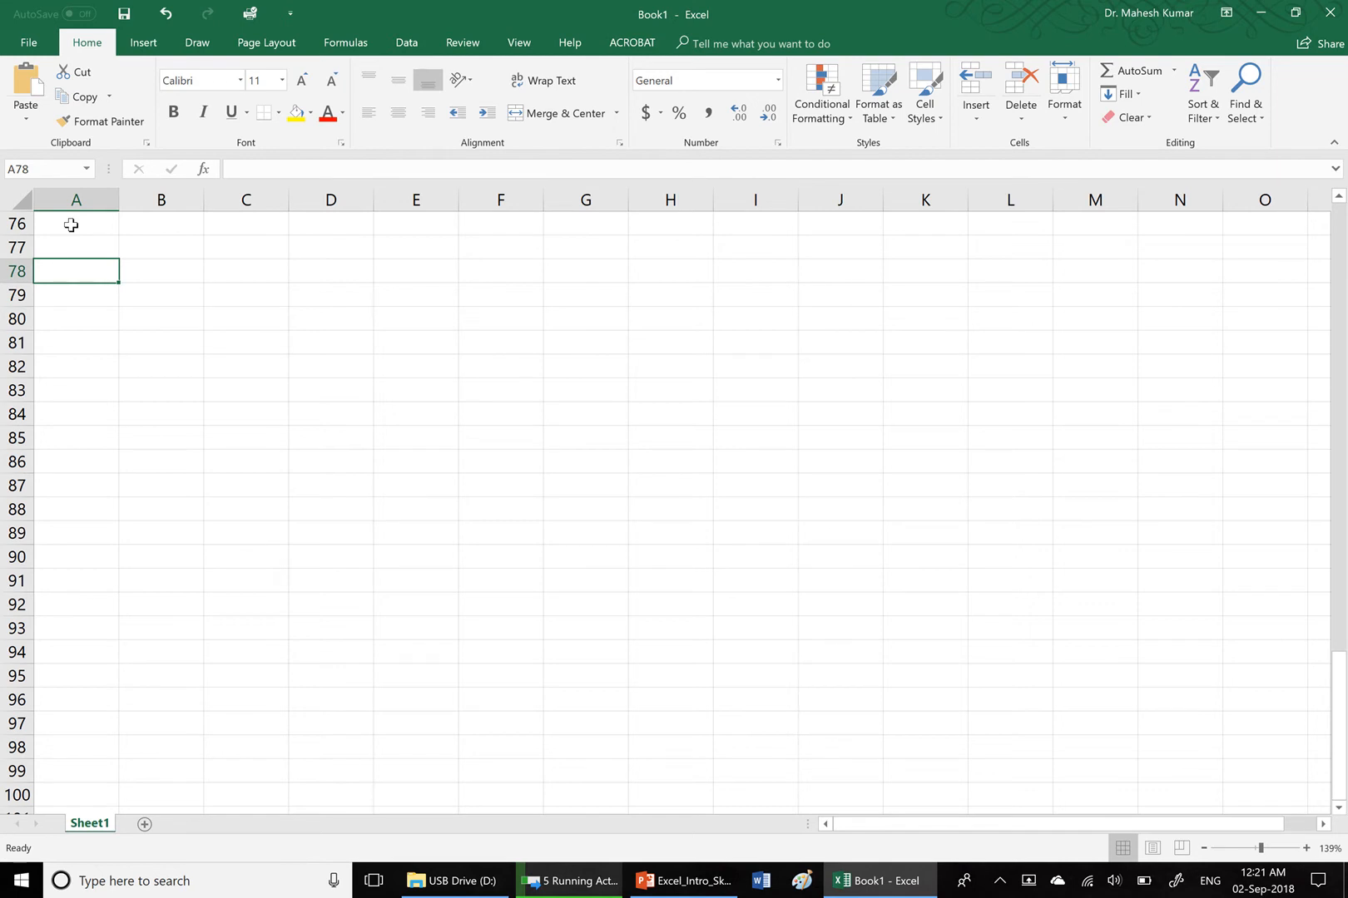
scroll(up, 3)
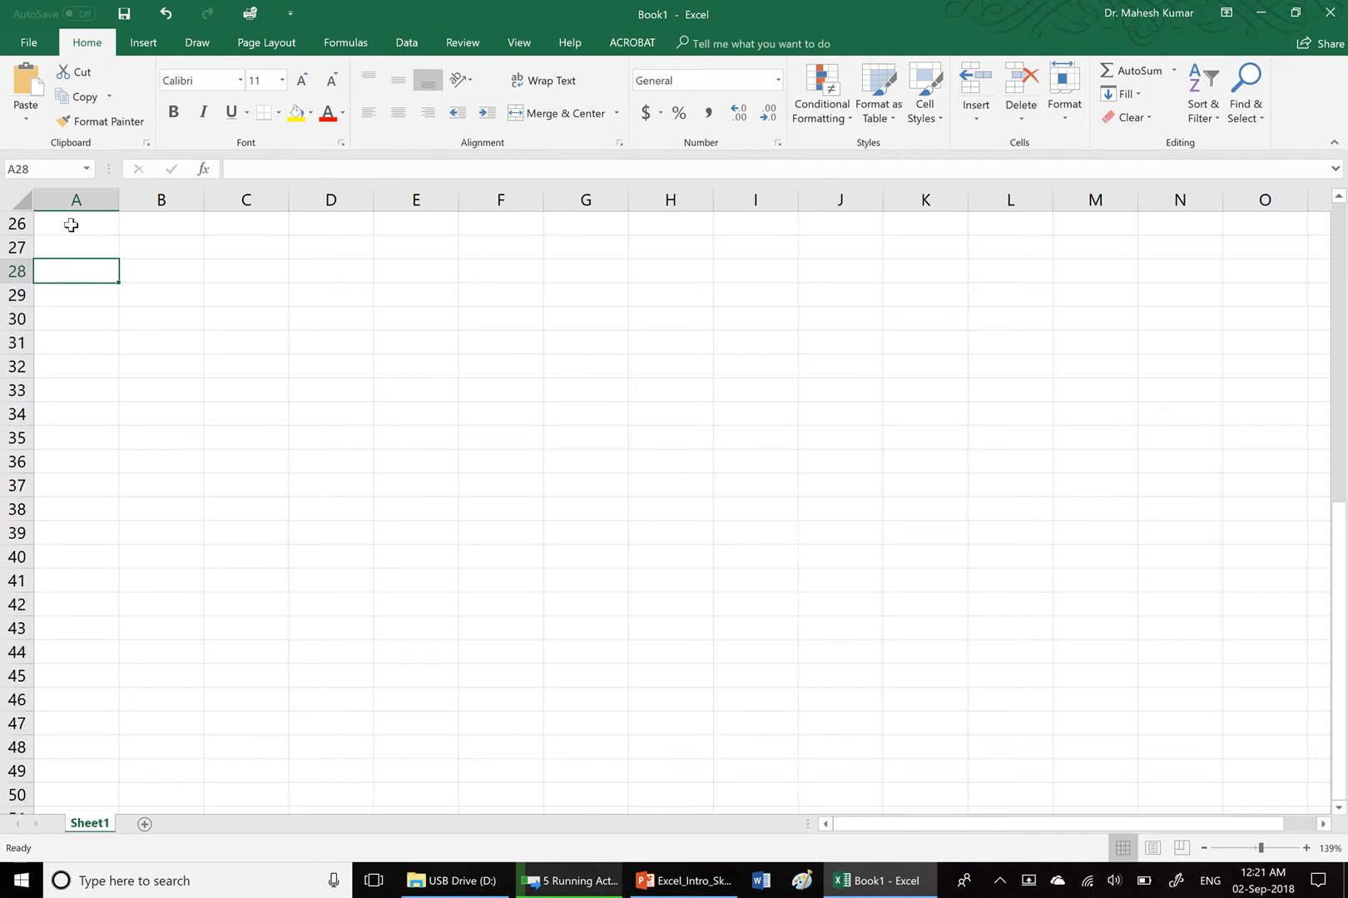
scroll(up, 3)
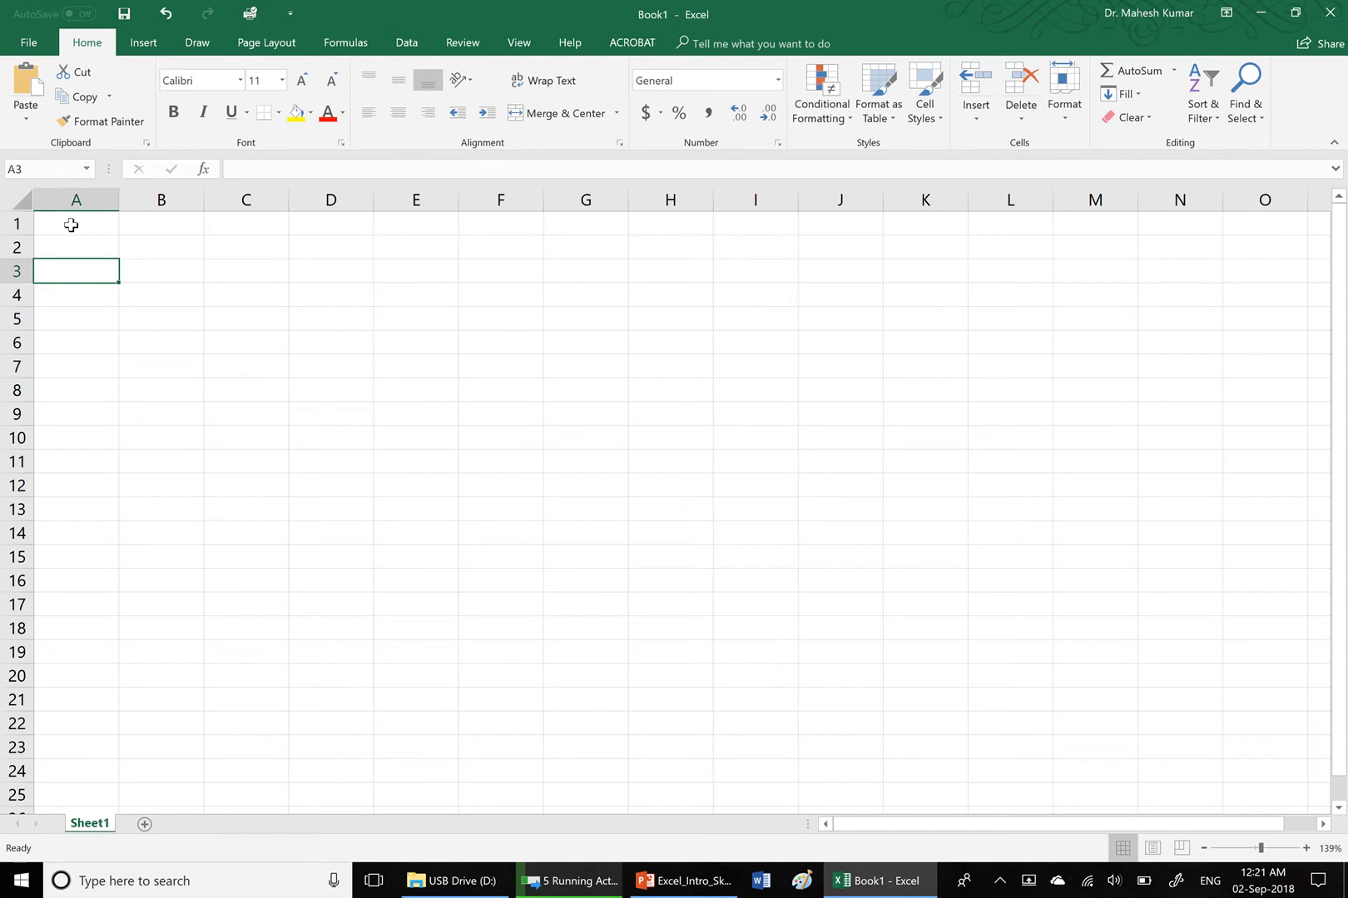
key(alt)
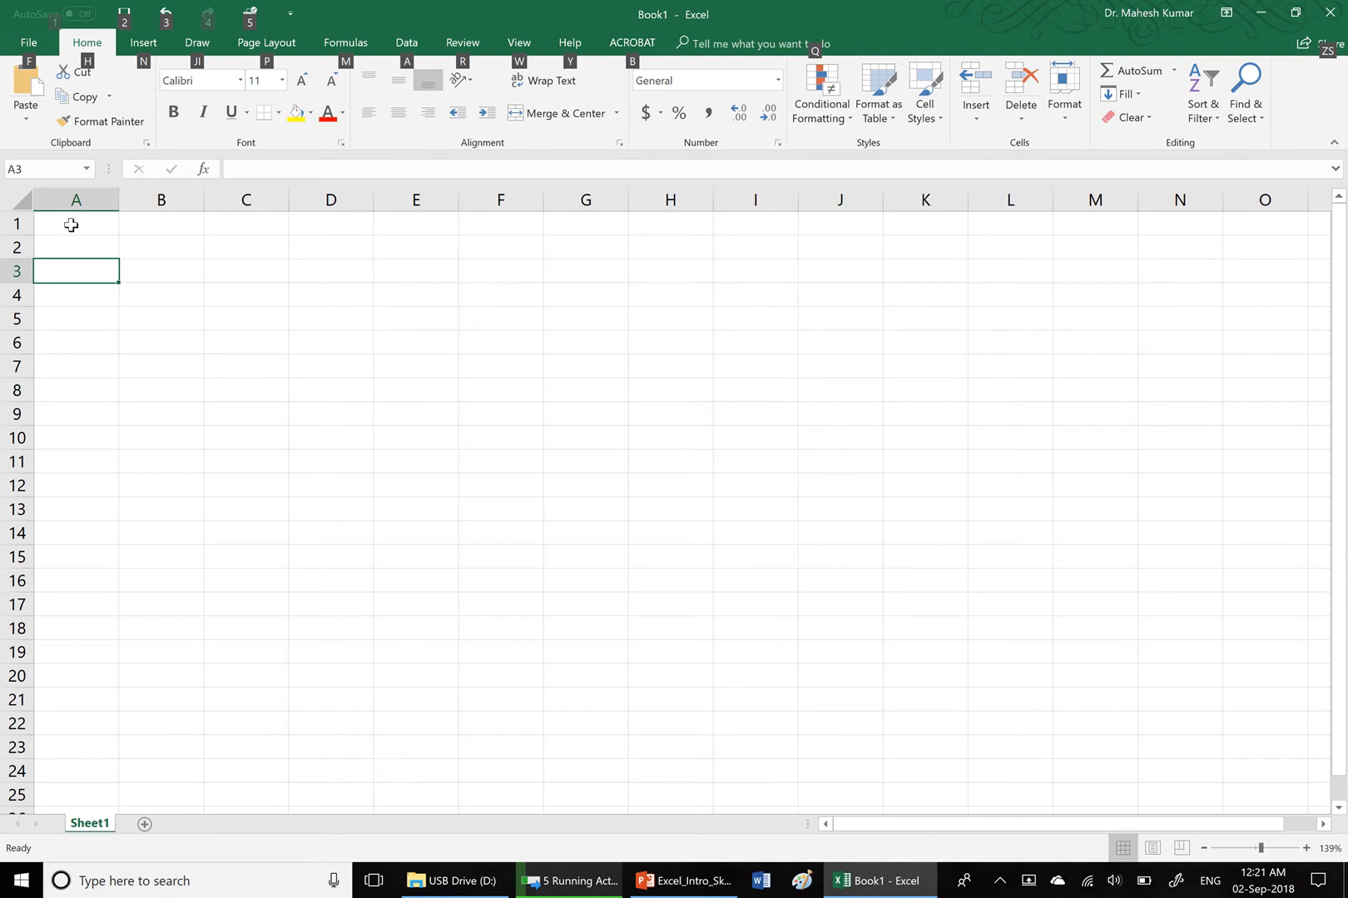
scroll(right, 3)
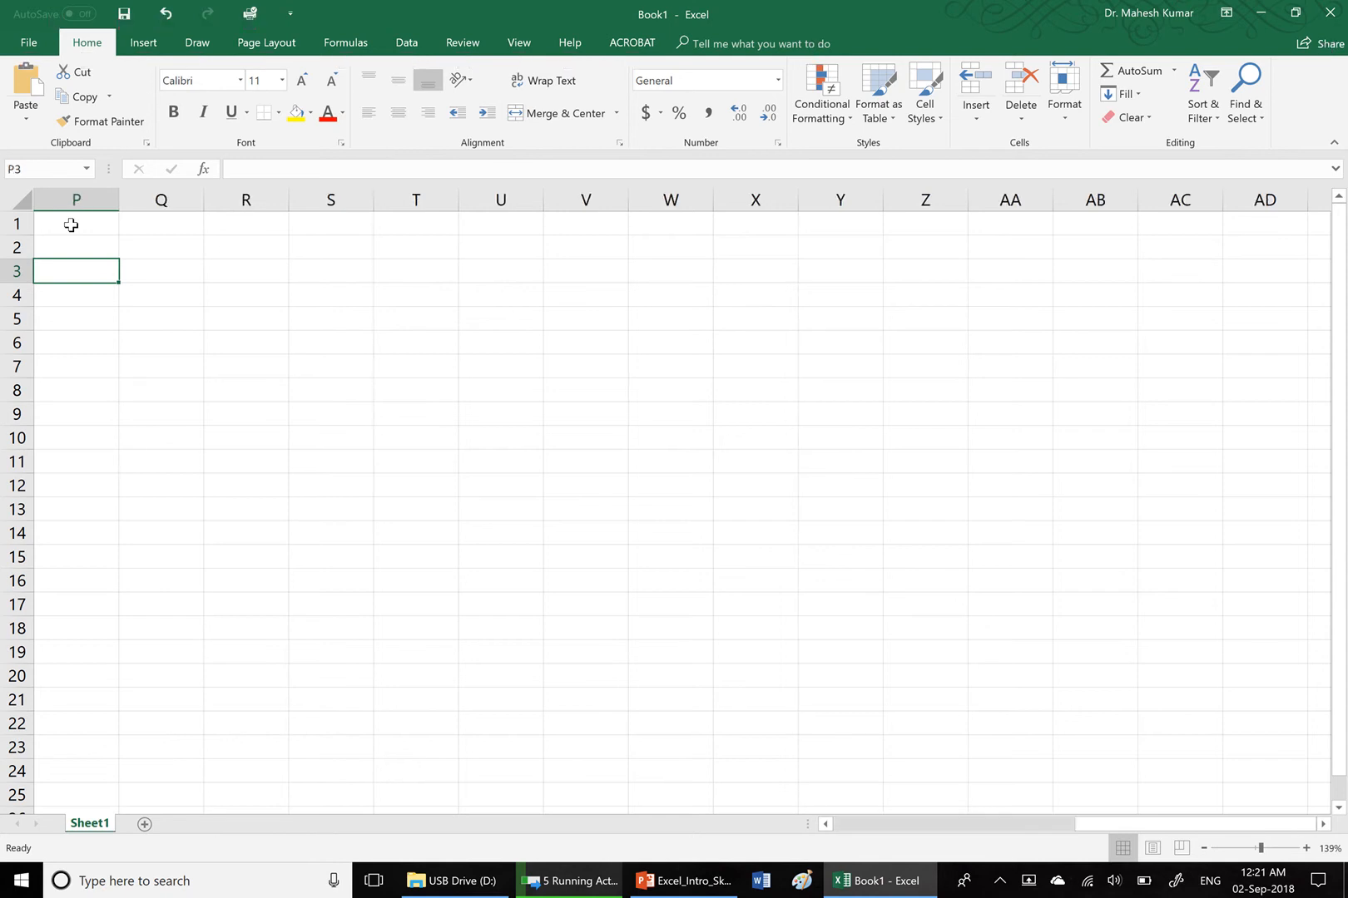
key(alt)
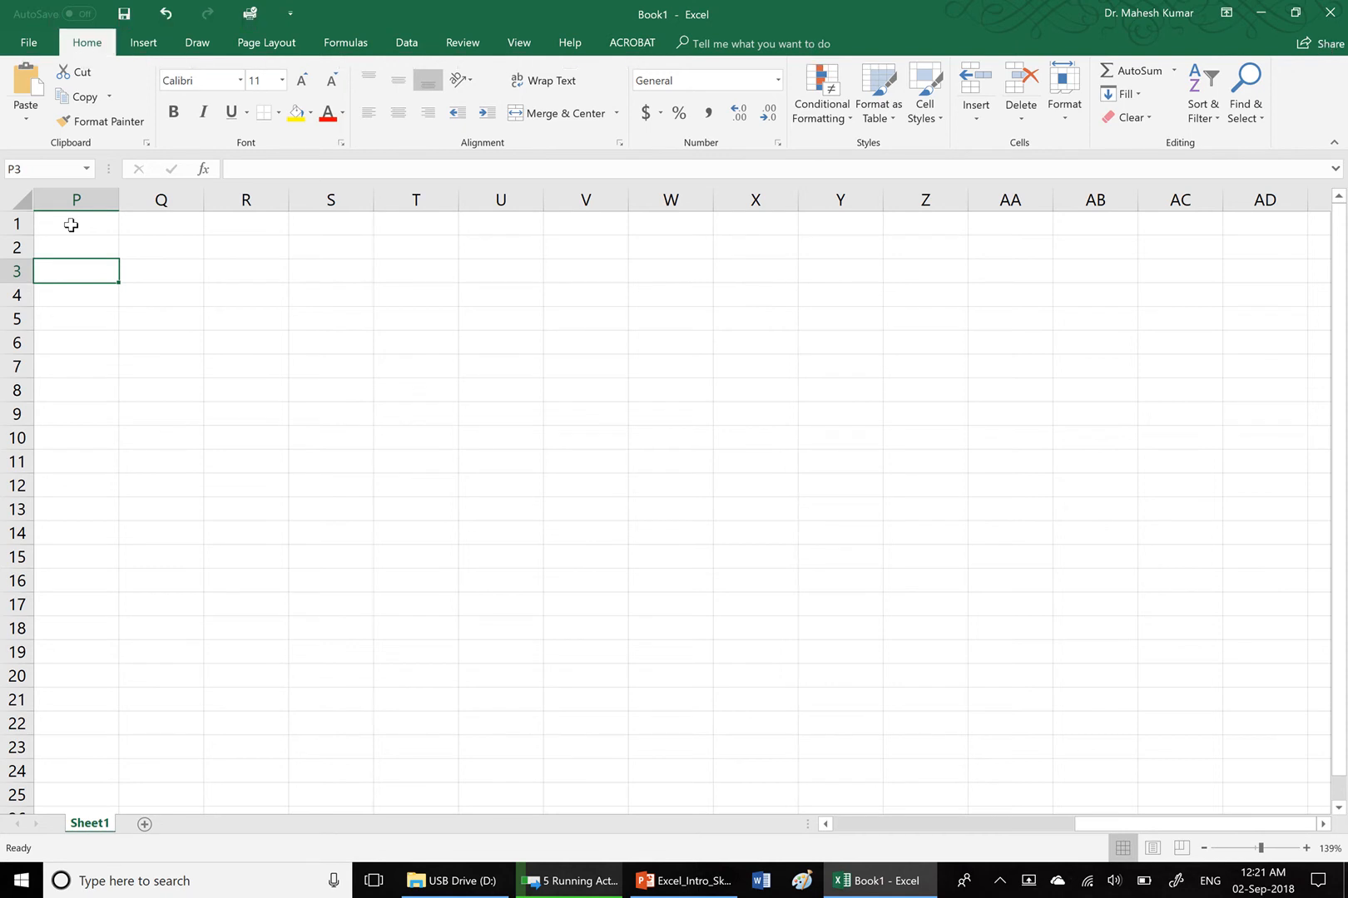
scroll(right, 3)
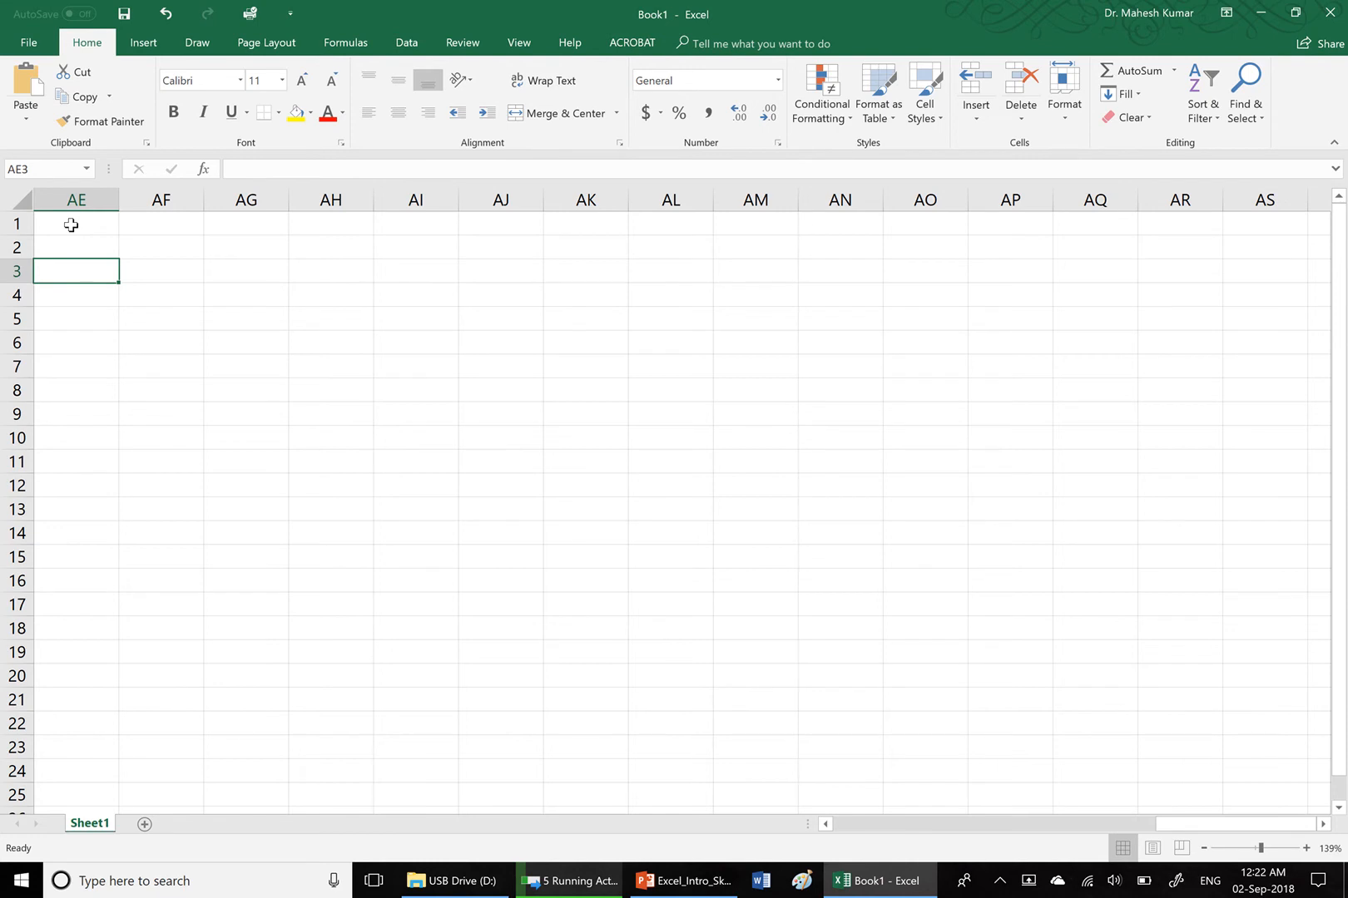
scroll(right, 3)
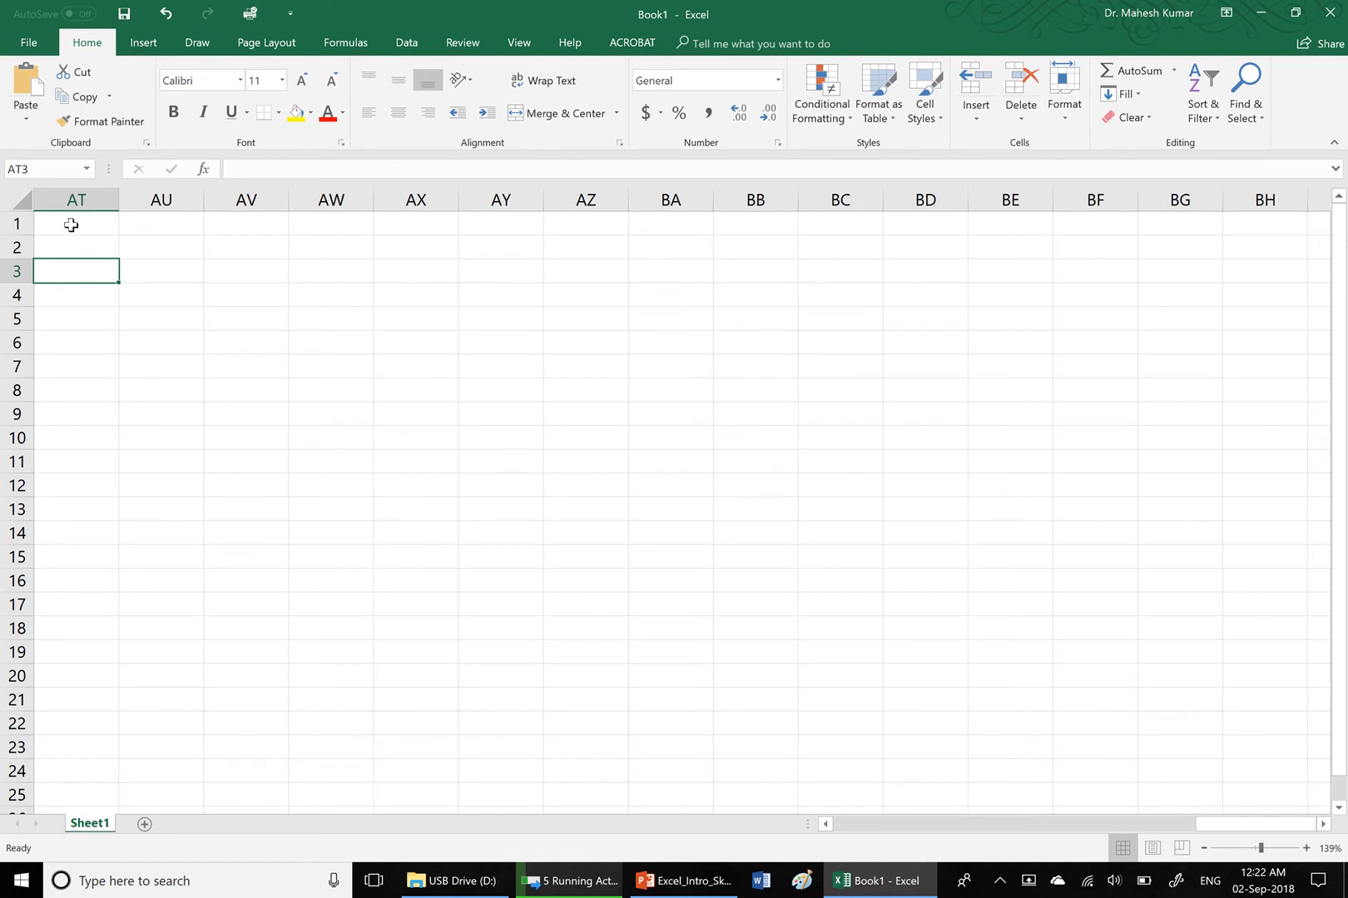
scroll(left, 3)
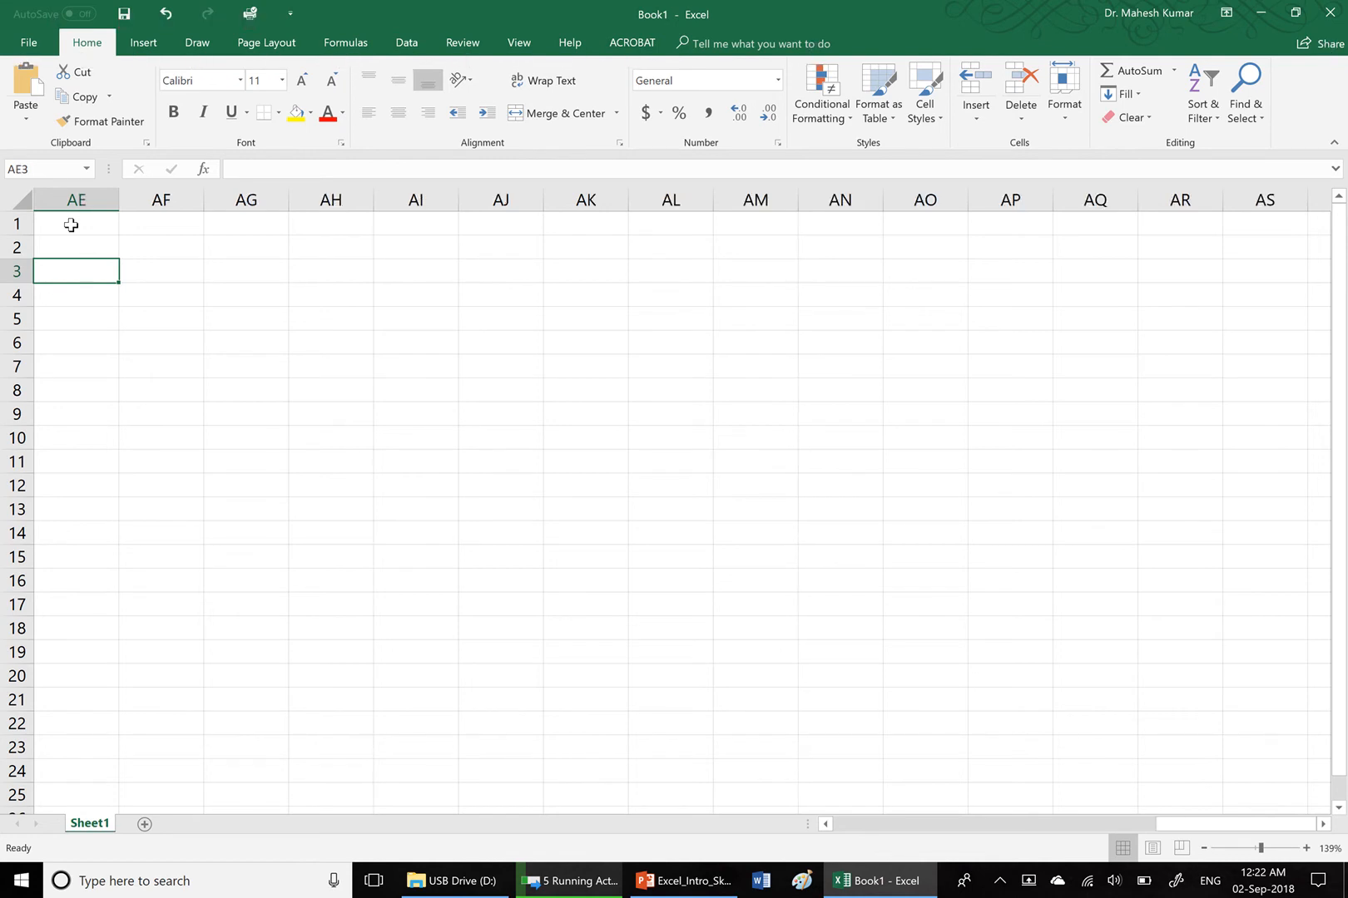
scroll(left, 3)
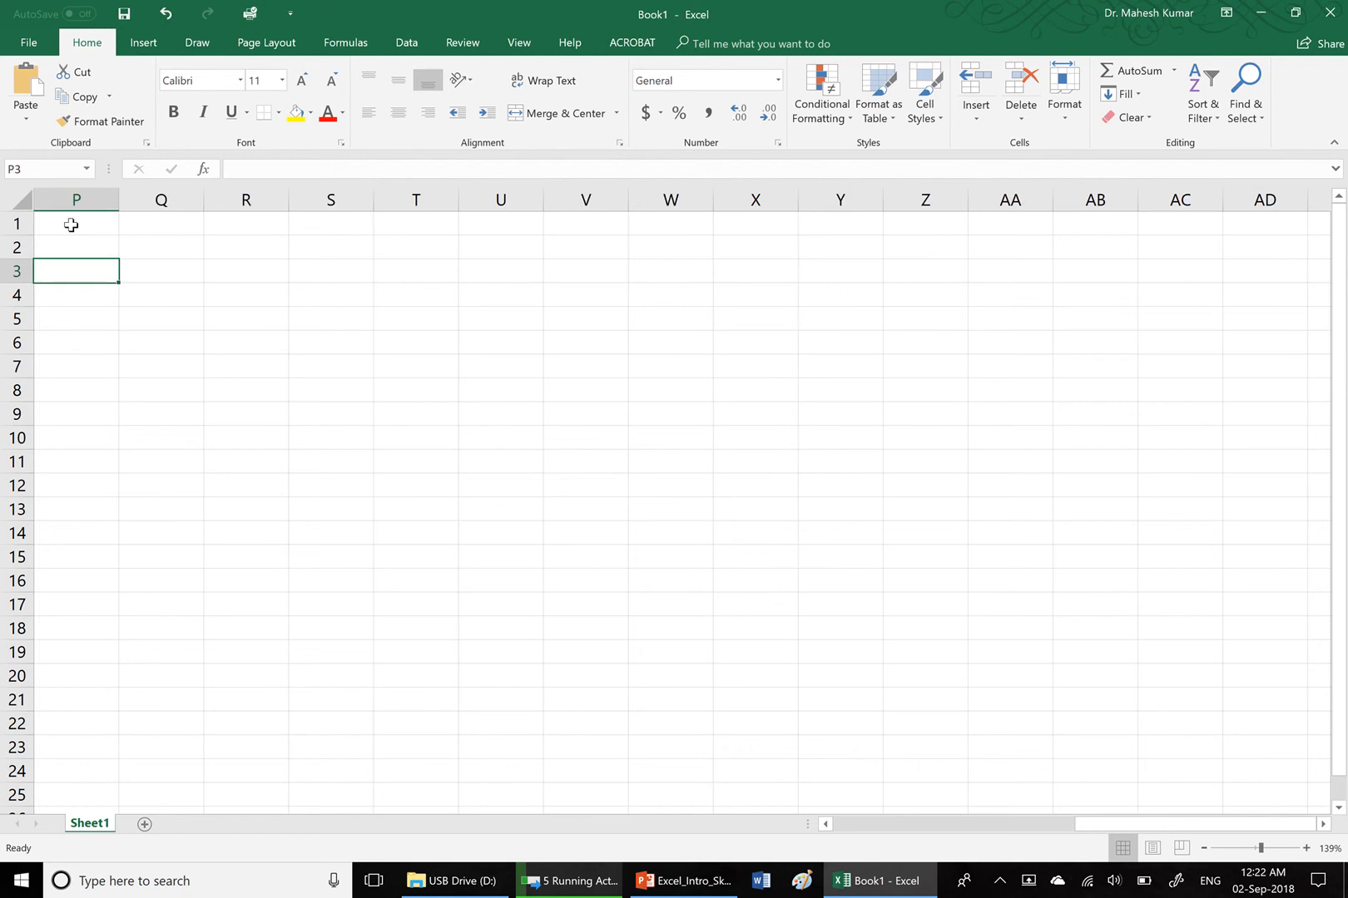
scroll(left, 3)
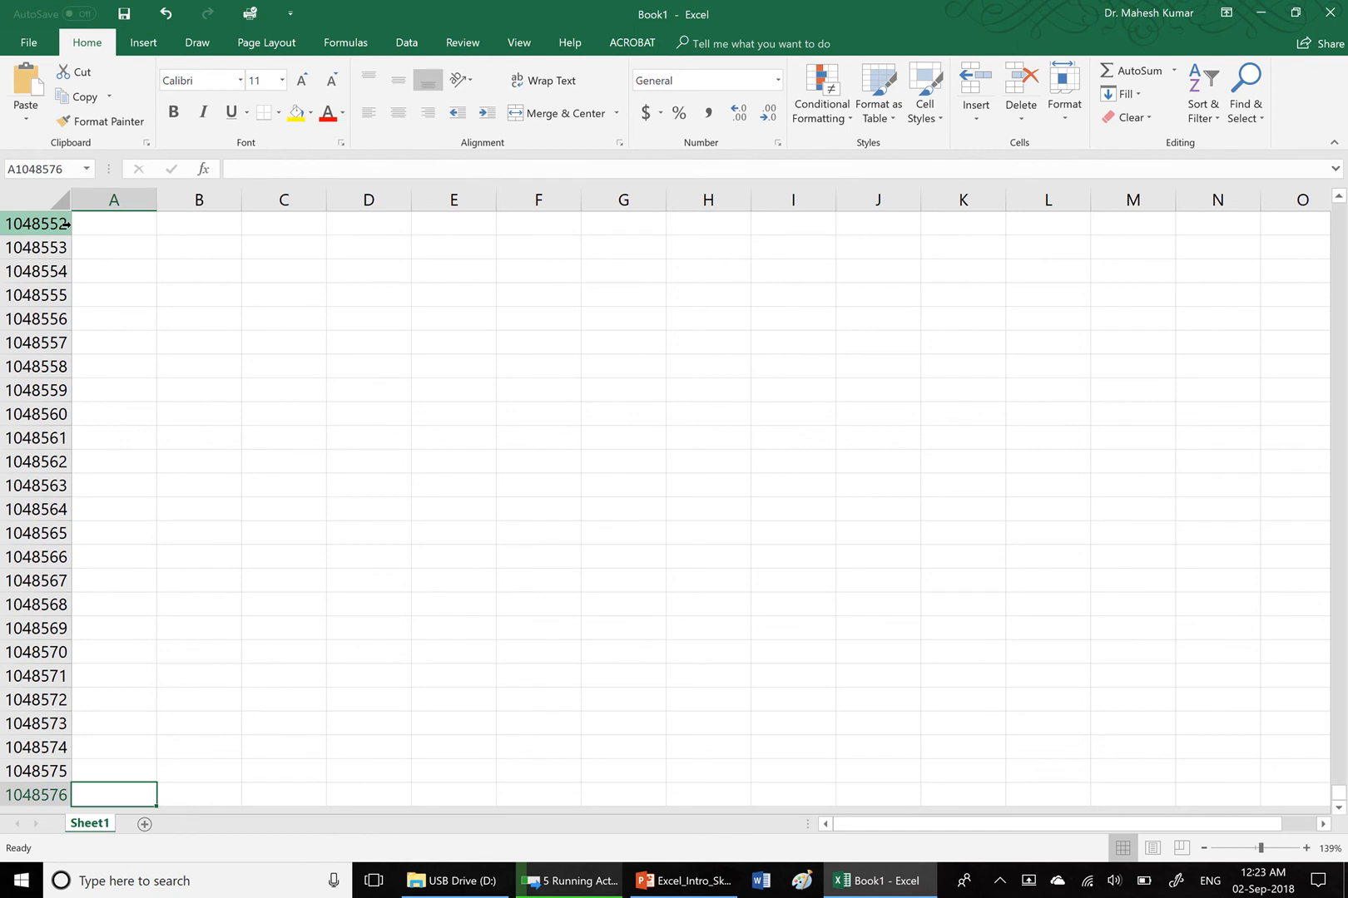
Step: Select cells A1048561, A1048558 and D1048558 among the sheet's final rows
click(113, 722)
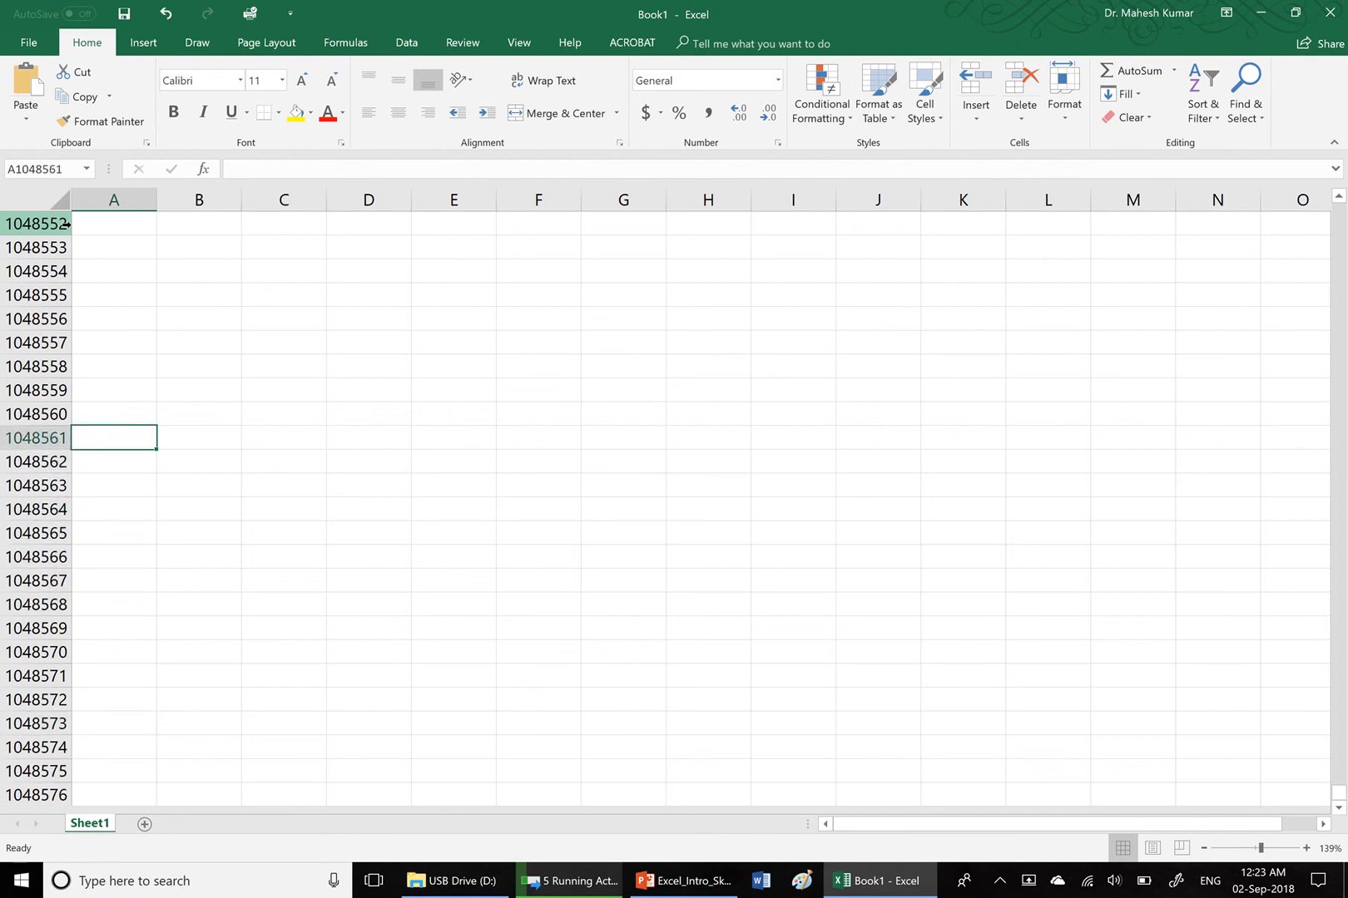
click(113, 366)
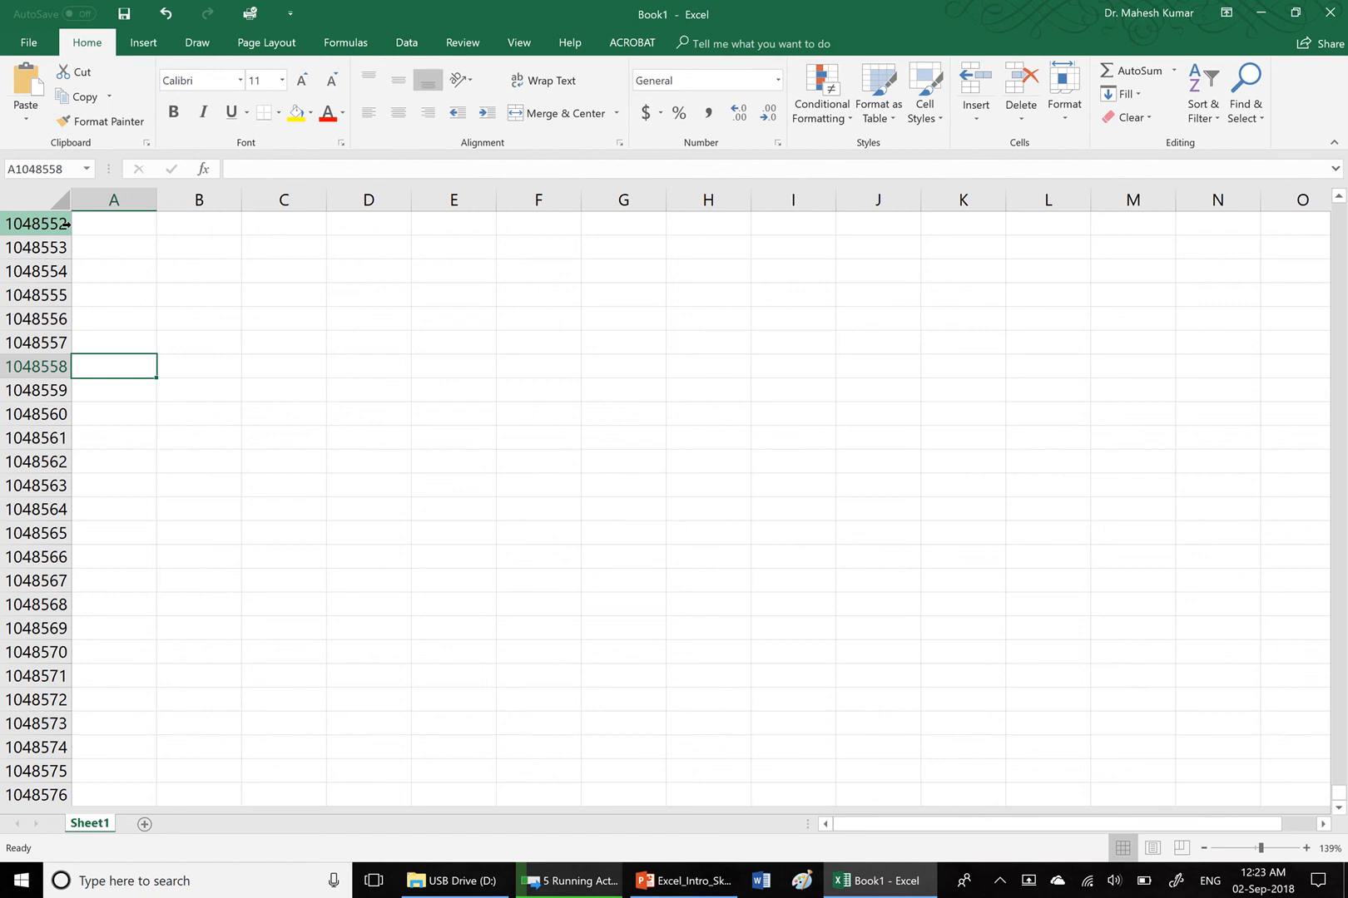
click(367, 366)
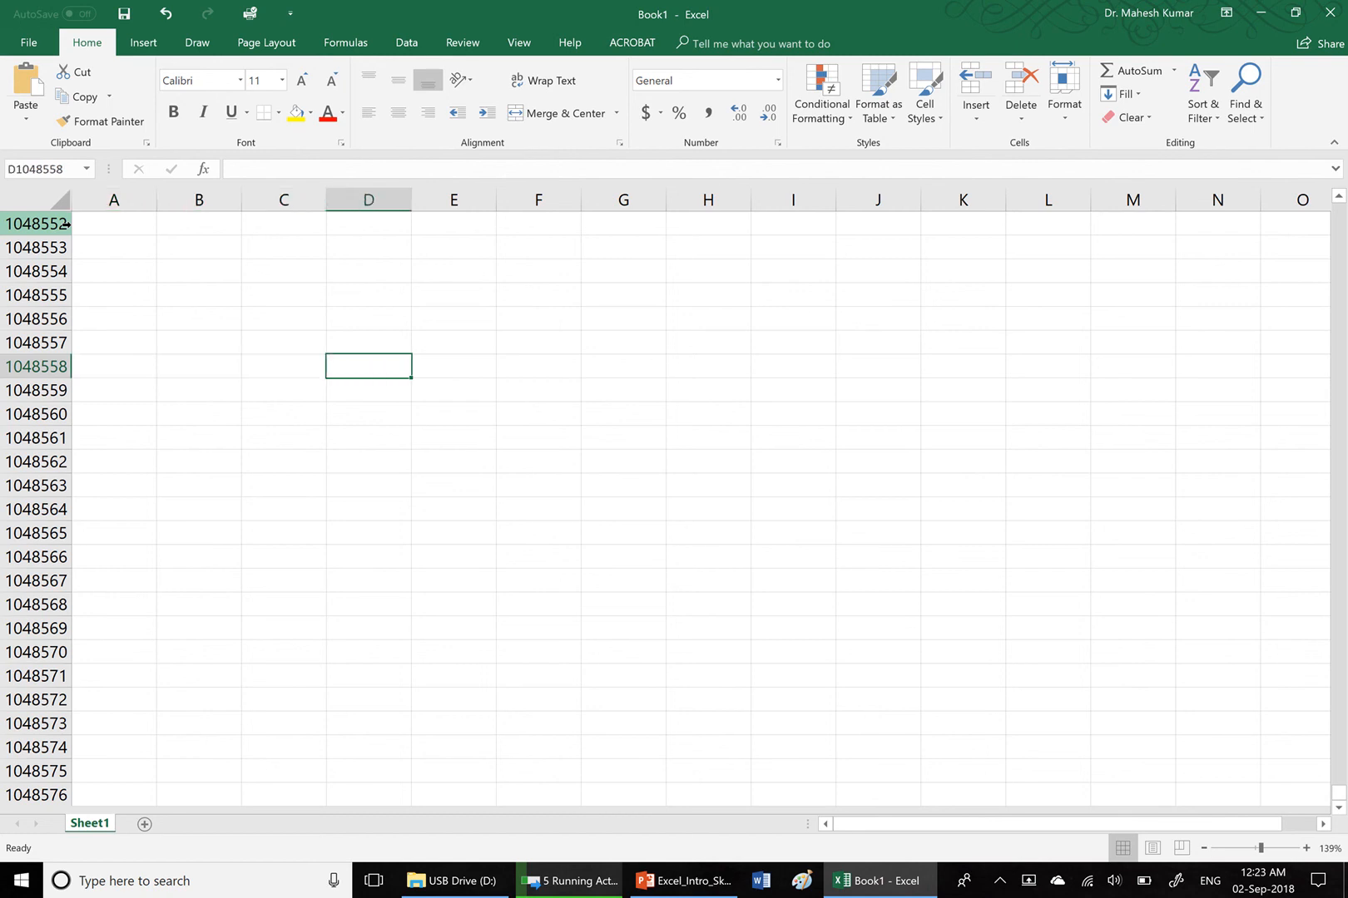
Step: Move rightward along row 1048558, selecting cells out toward columns T through AC
click(622, 366)
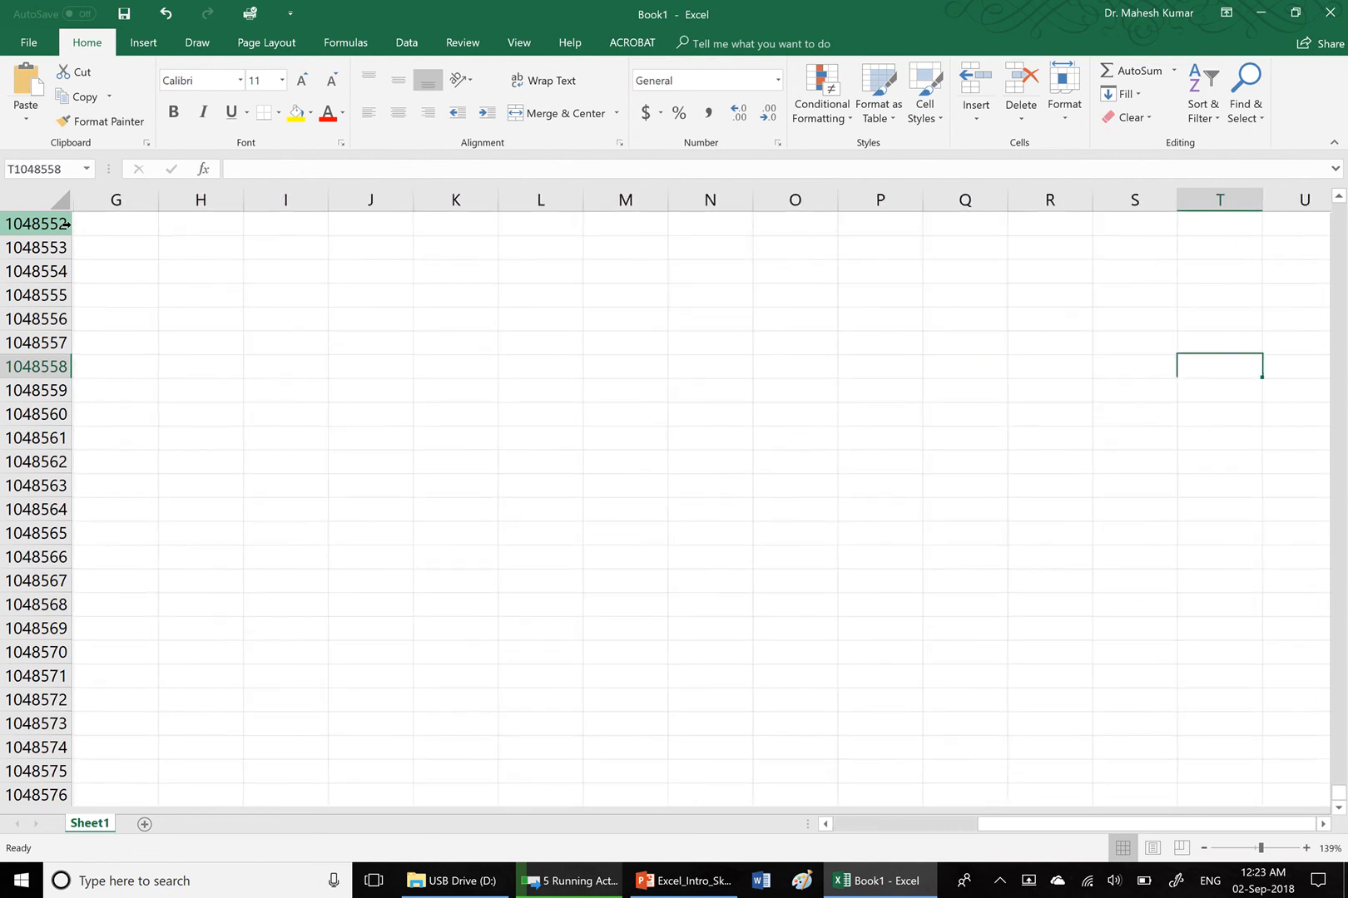
scroll(right, 3)
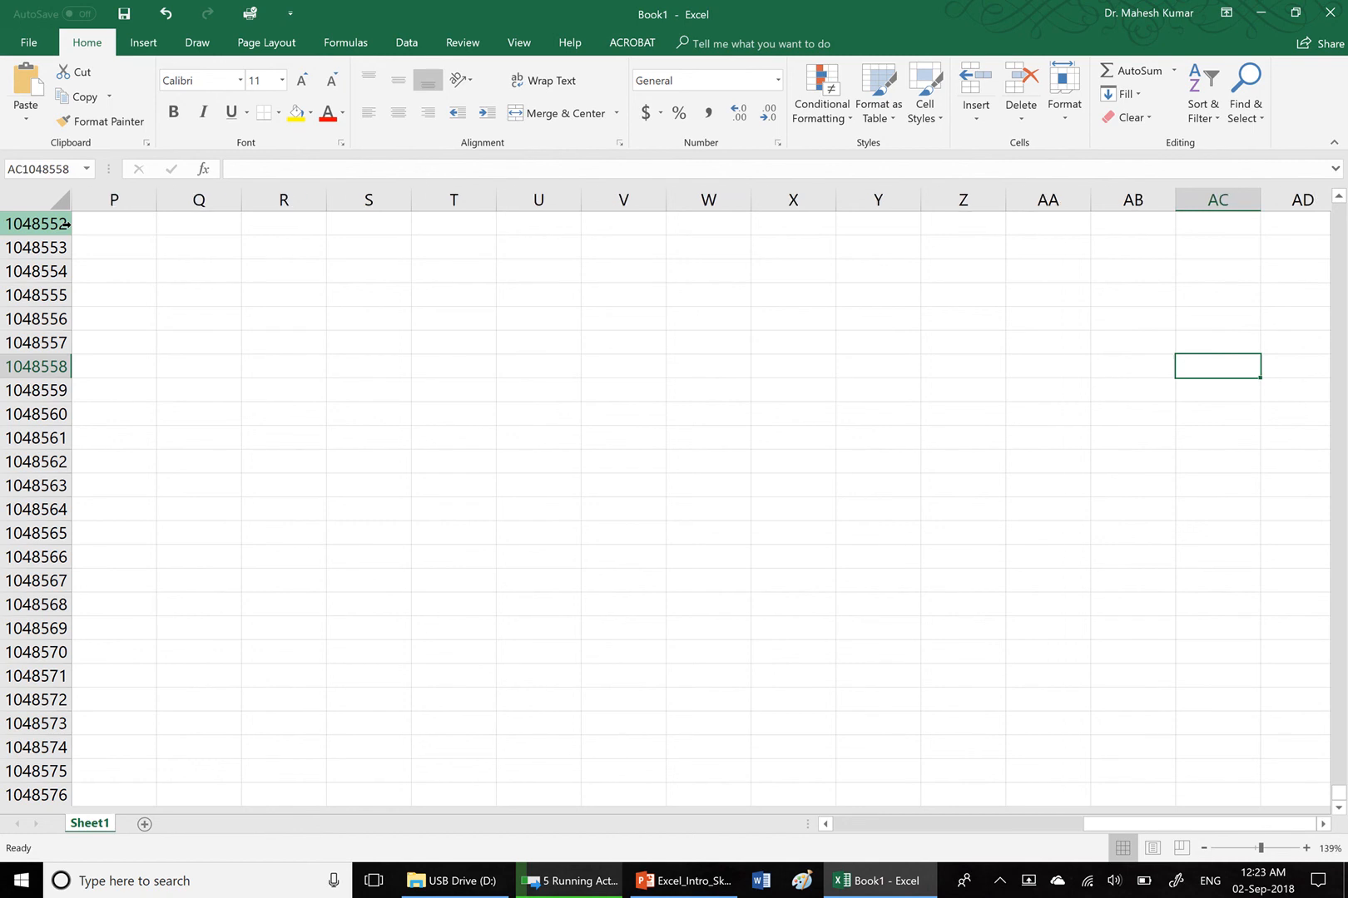
click(963, 366)
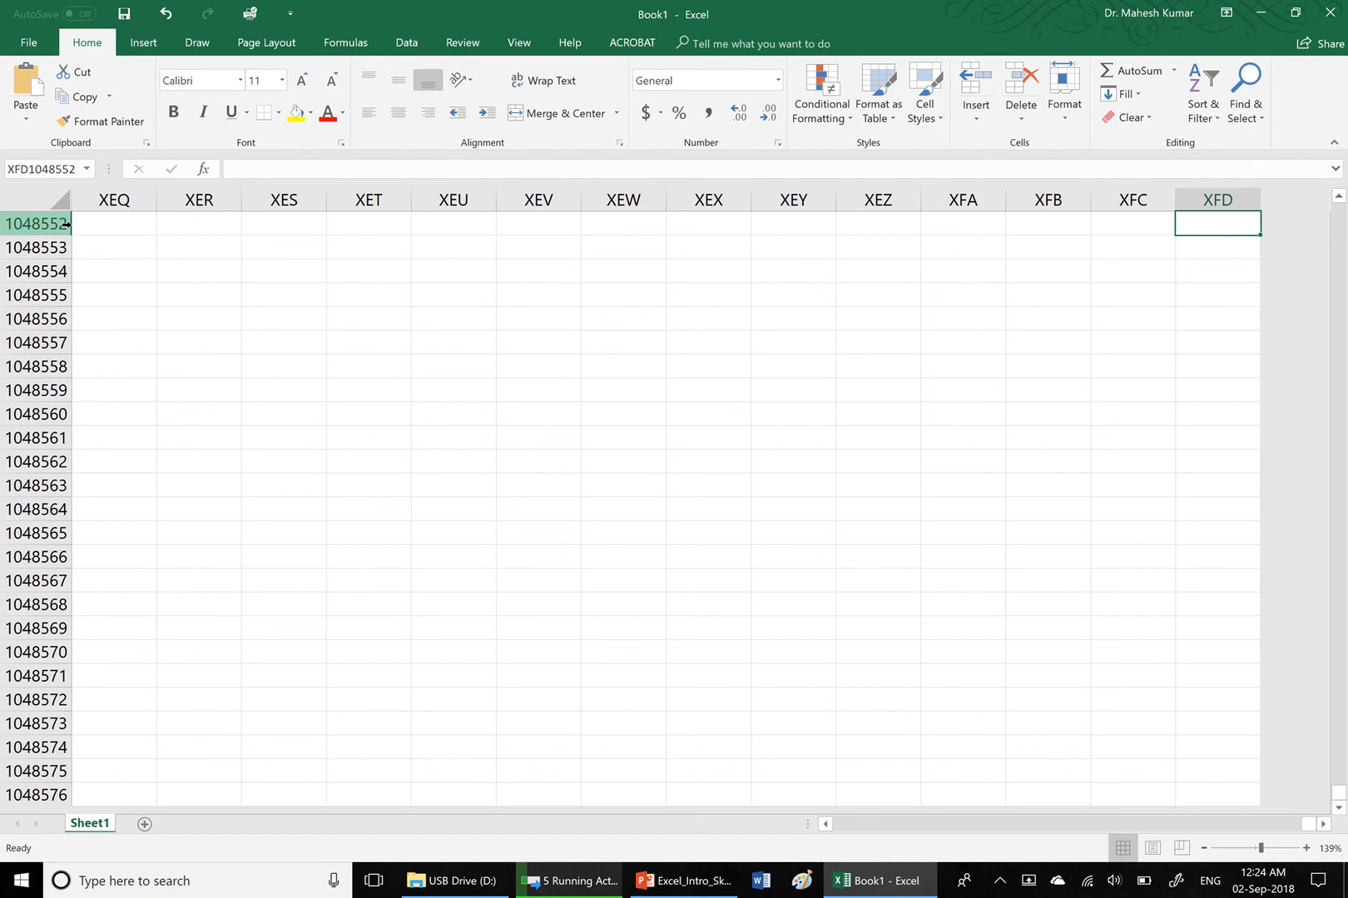
mouse_move(1217, 199)
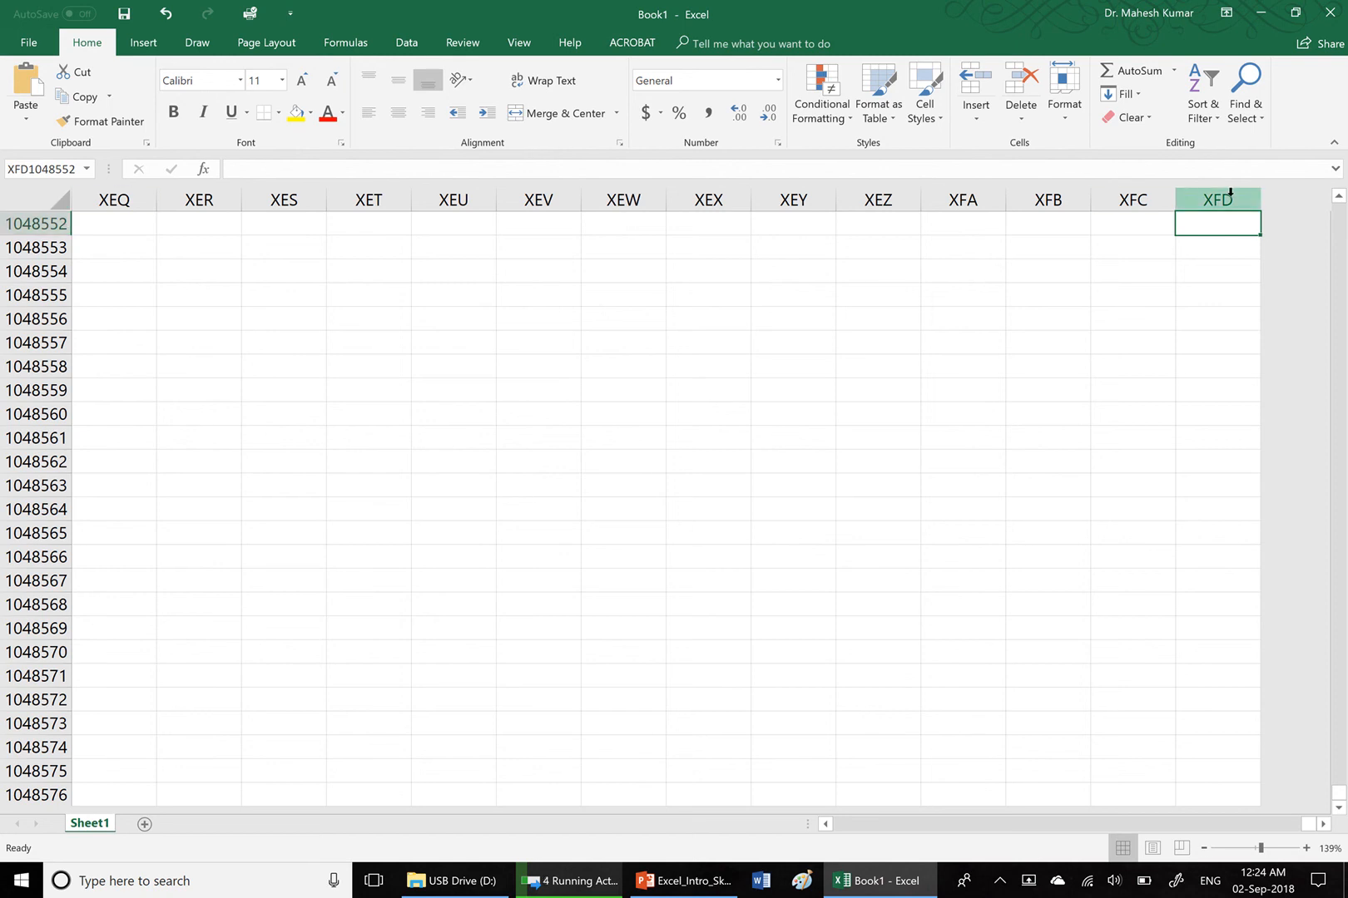
Step: Select the entire last column, XFD, from its header
click(1217, 198)
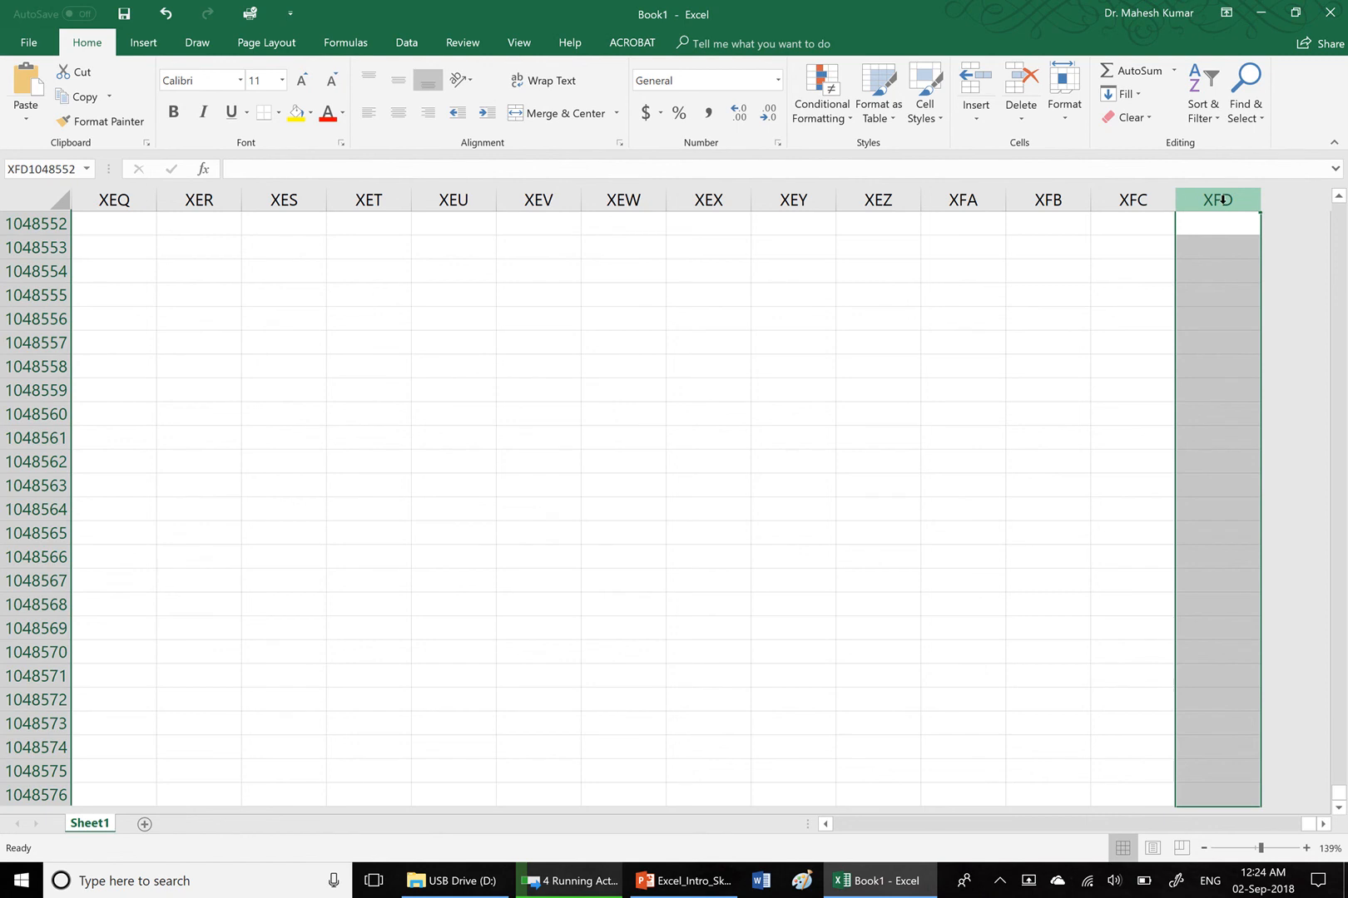
mouse_move(1126, 141)
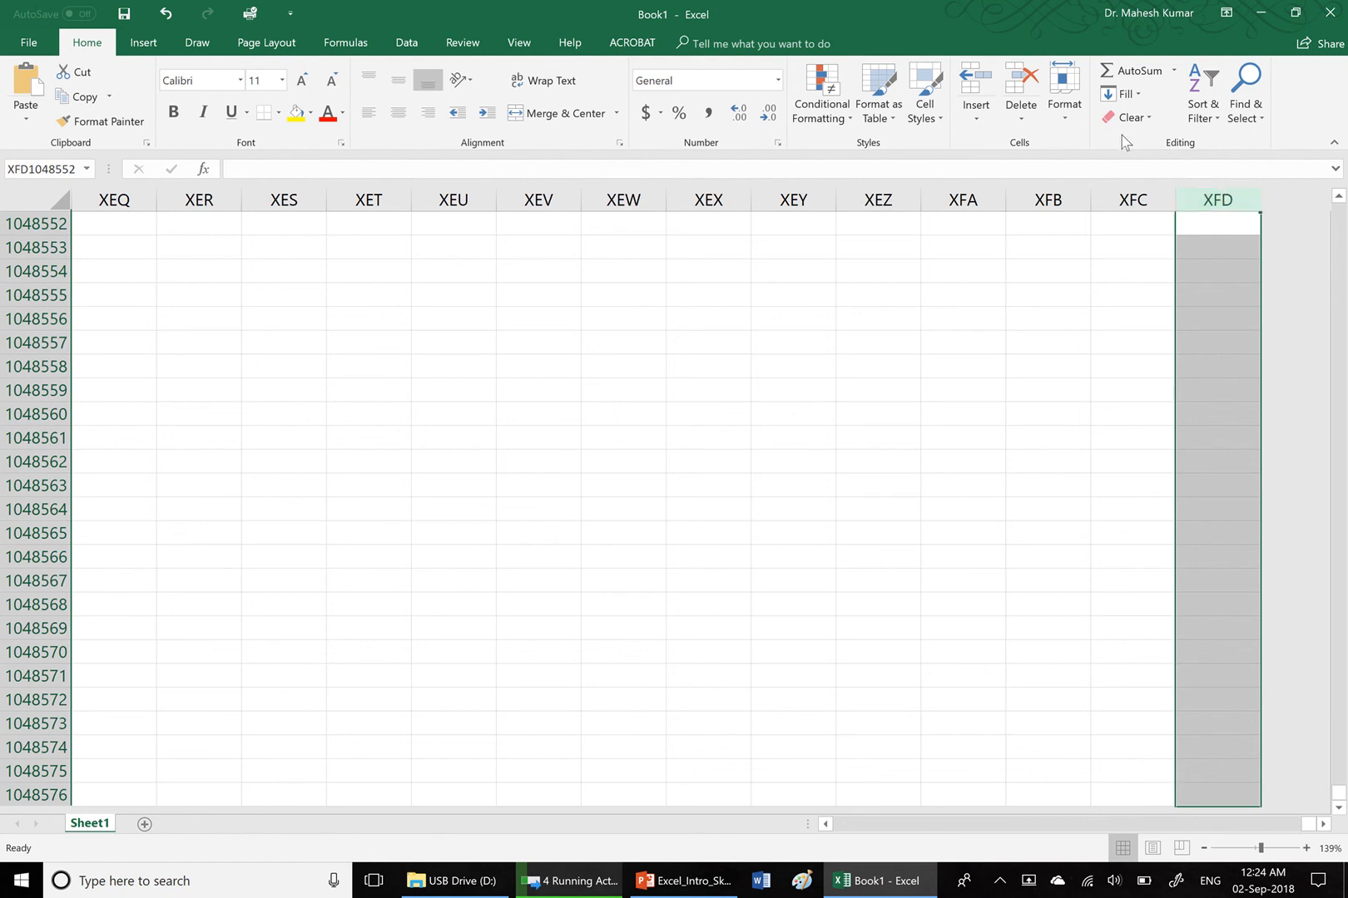
mouse_move(975, 93)
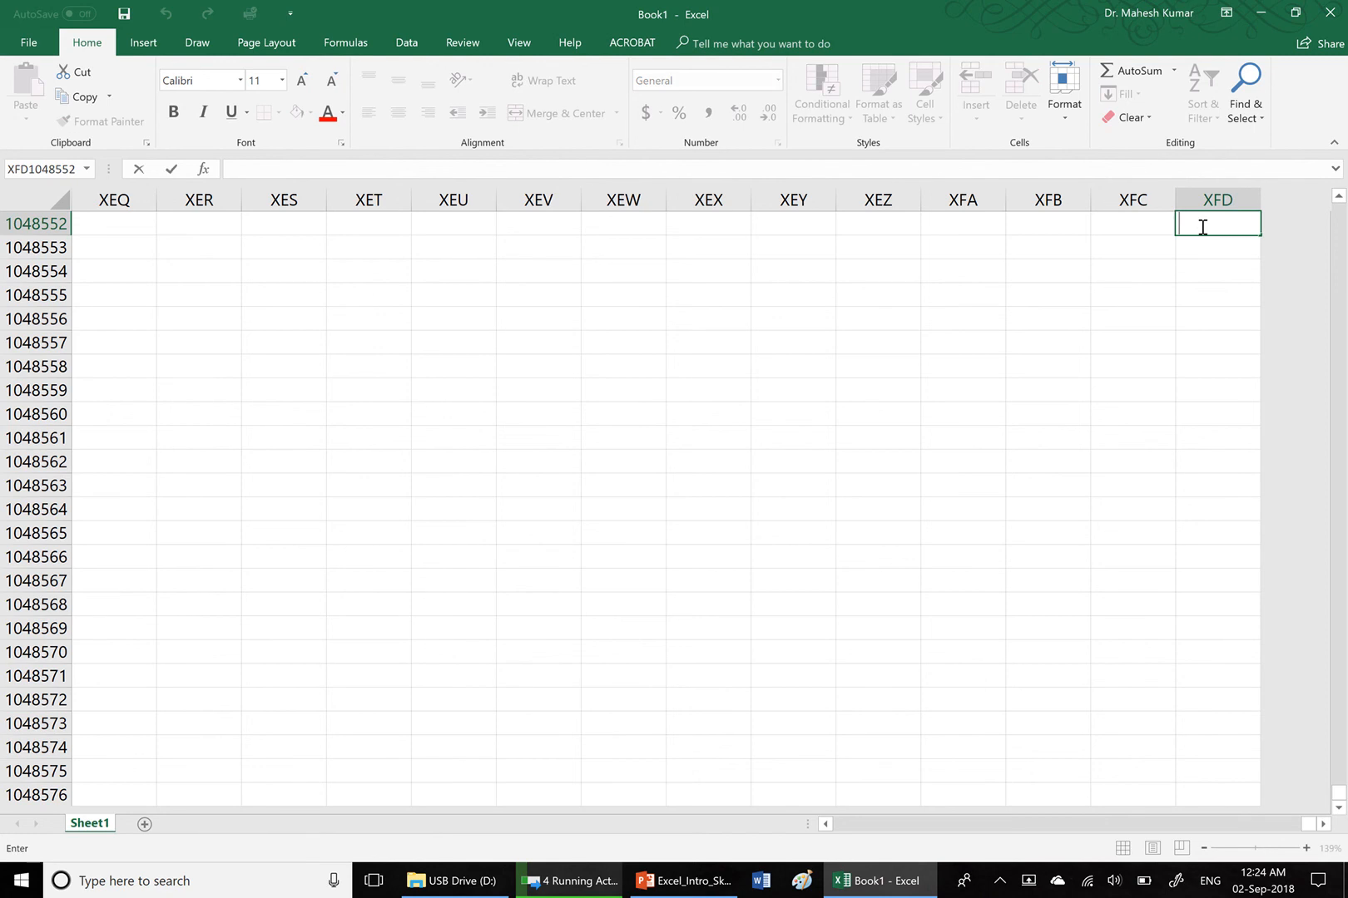
Step: Enter 16384 into cell XFD1048552 in the last column
text(16)
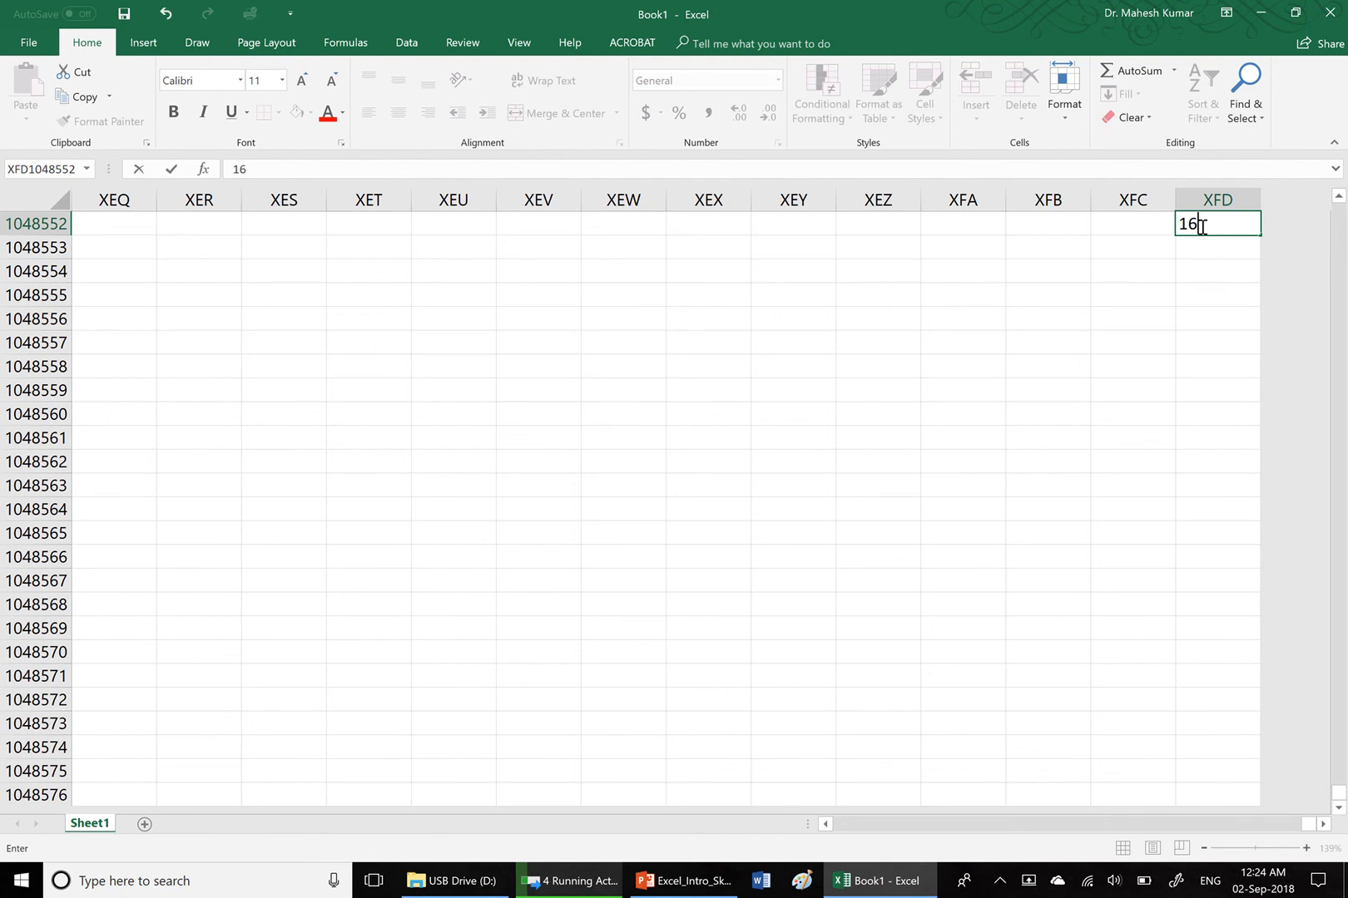
text(38)
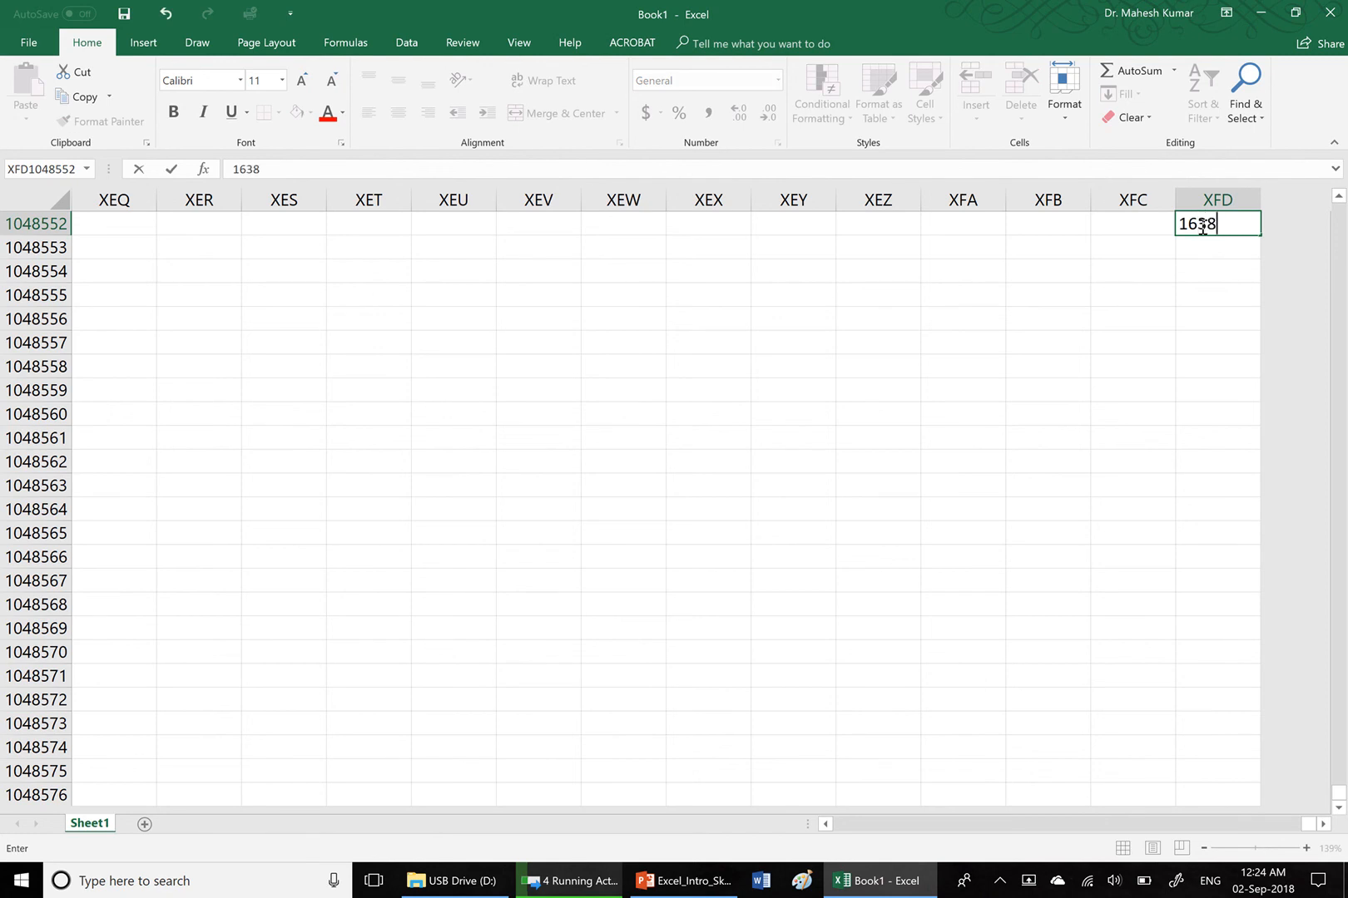
text(4)
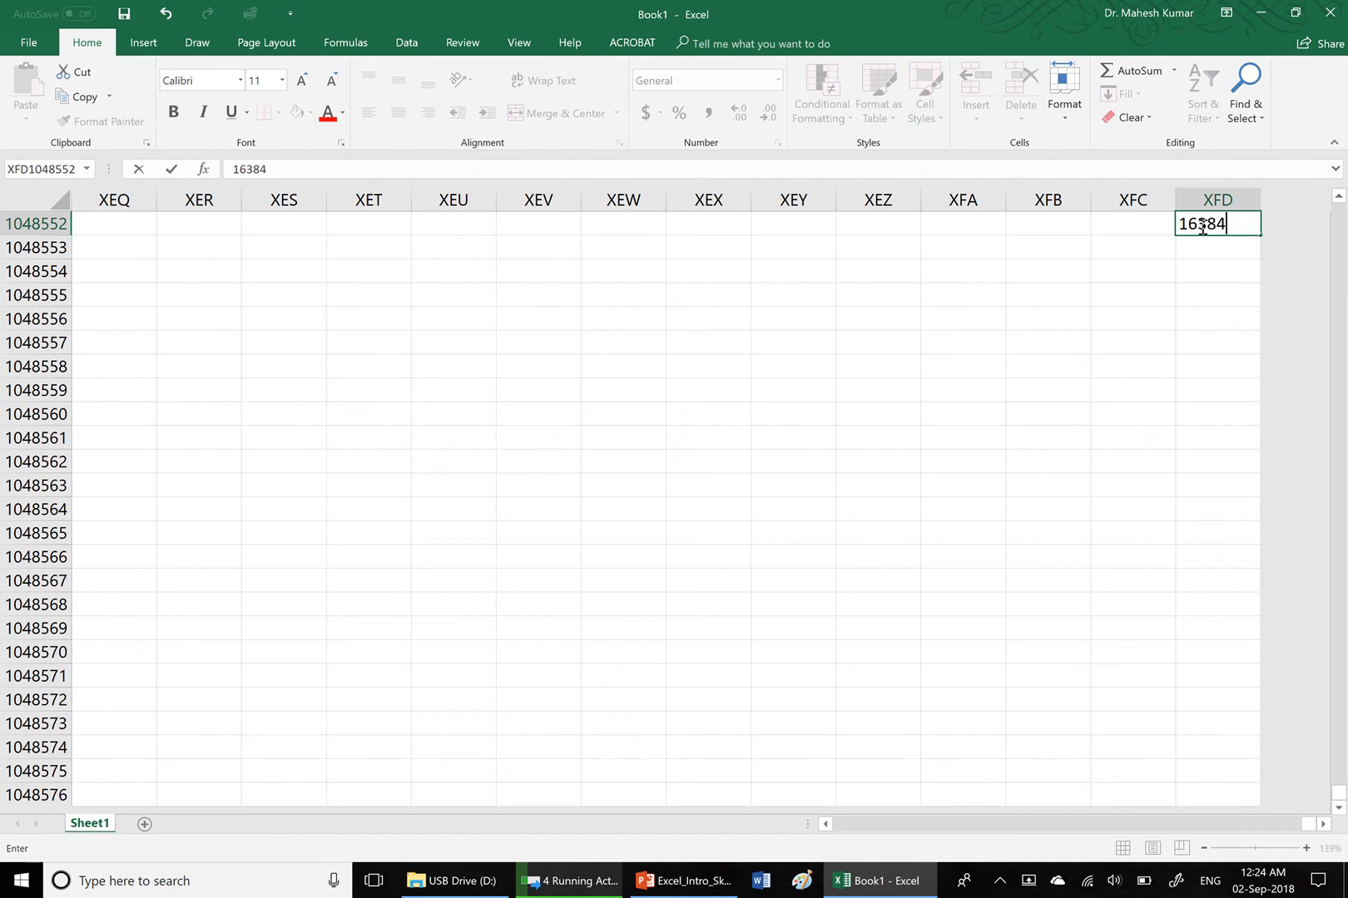
mouse_move(1036, 296)
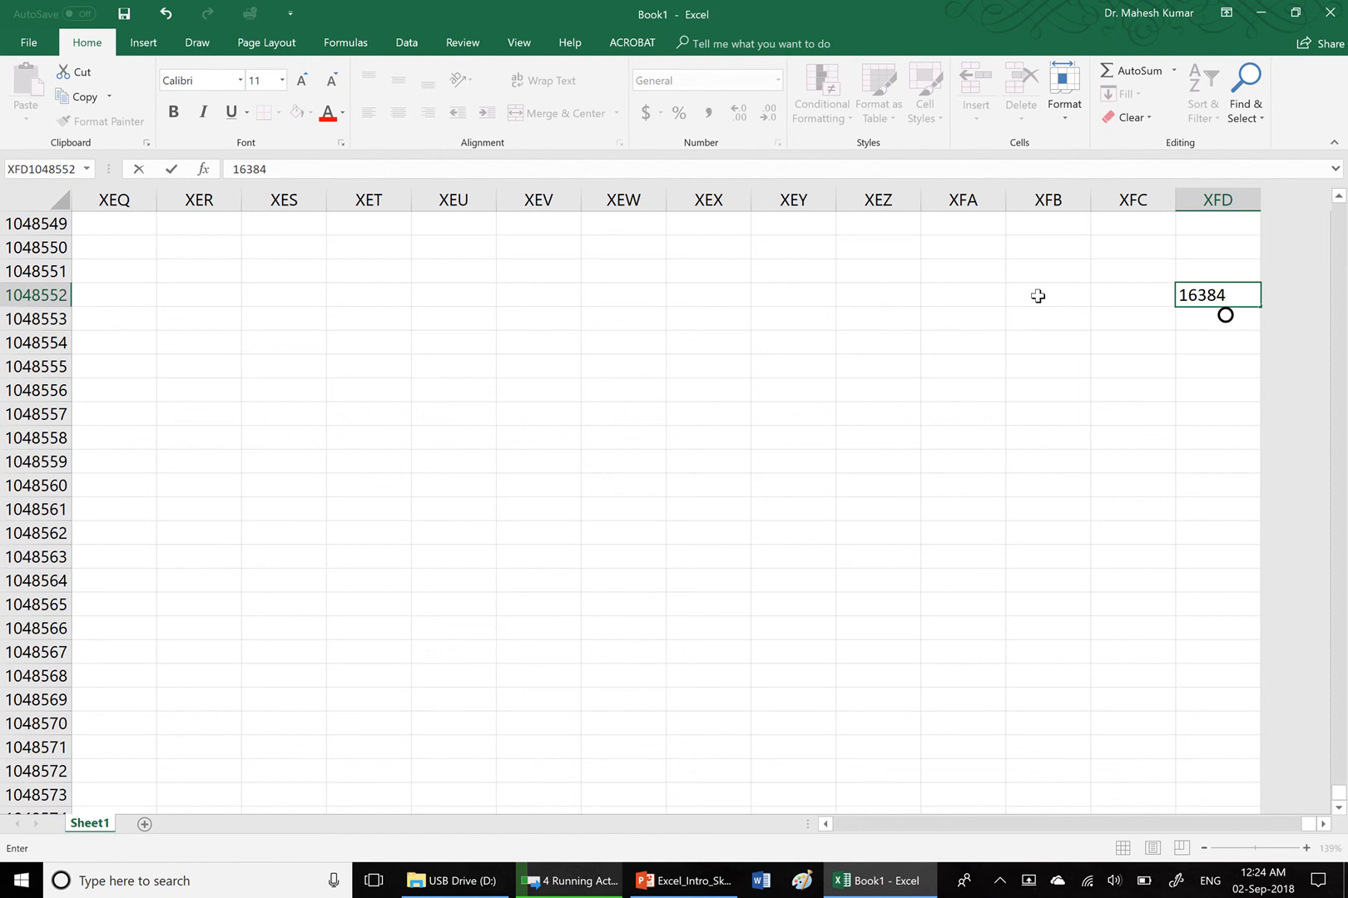
mouse_move(1231, 294)
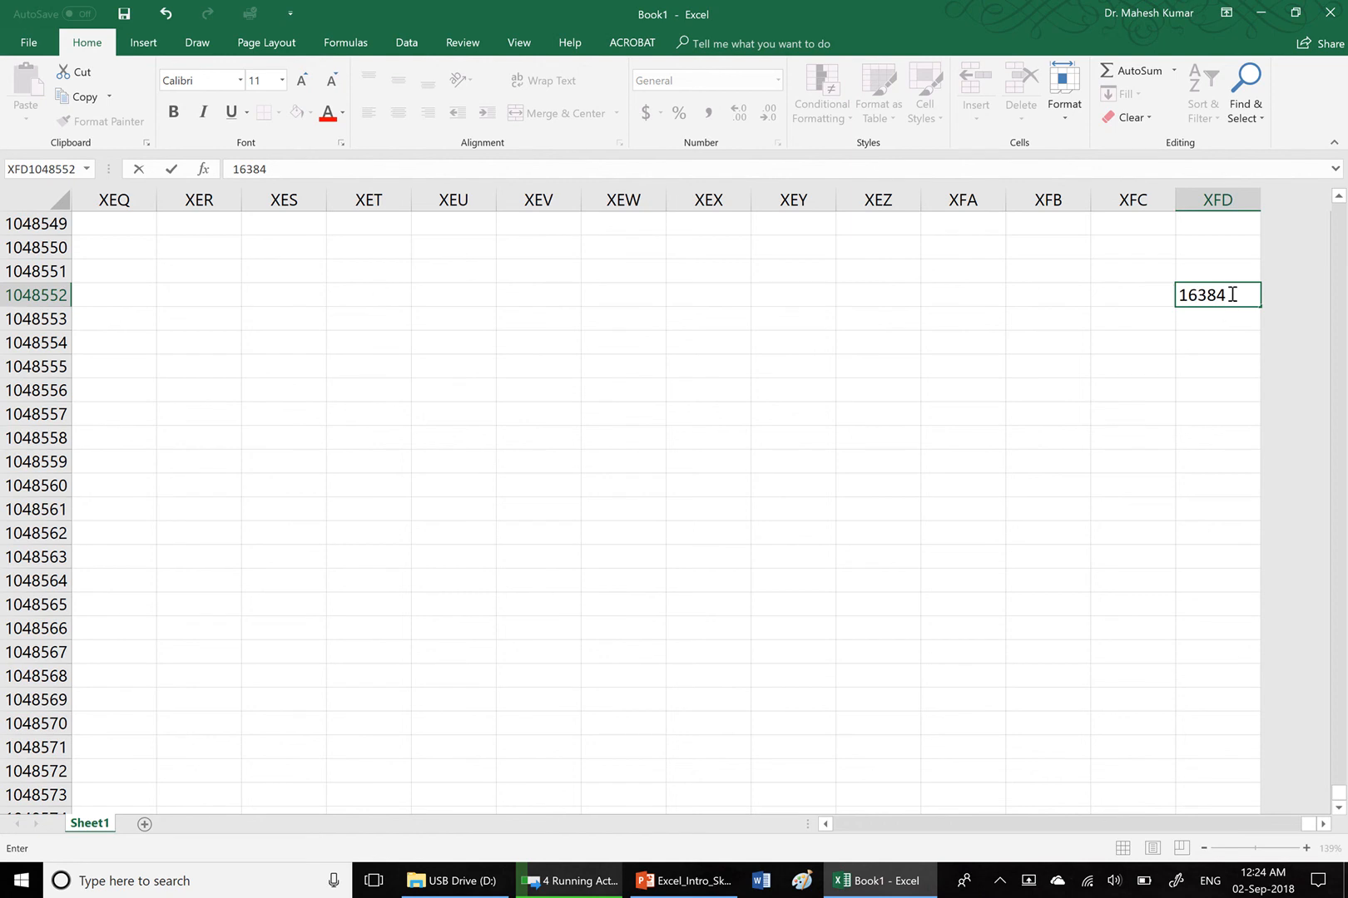